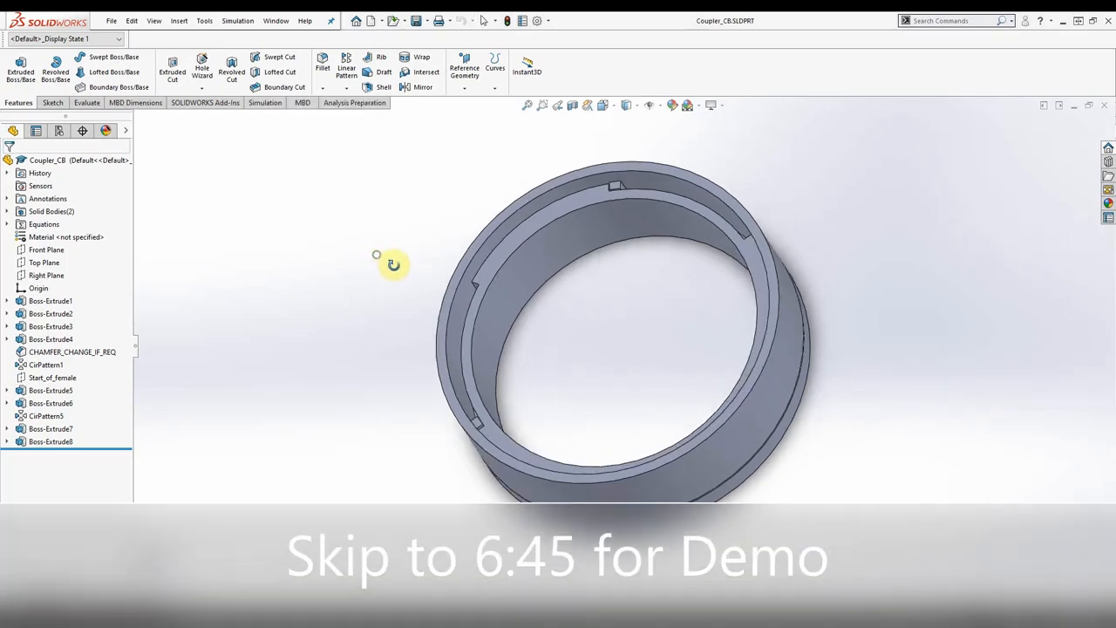
Review the coupler drawing PDF in the Edge viewer
left_click_drag(393, 266, 380, 265)
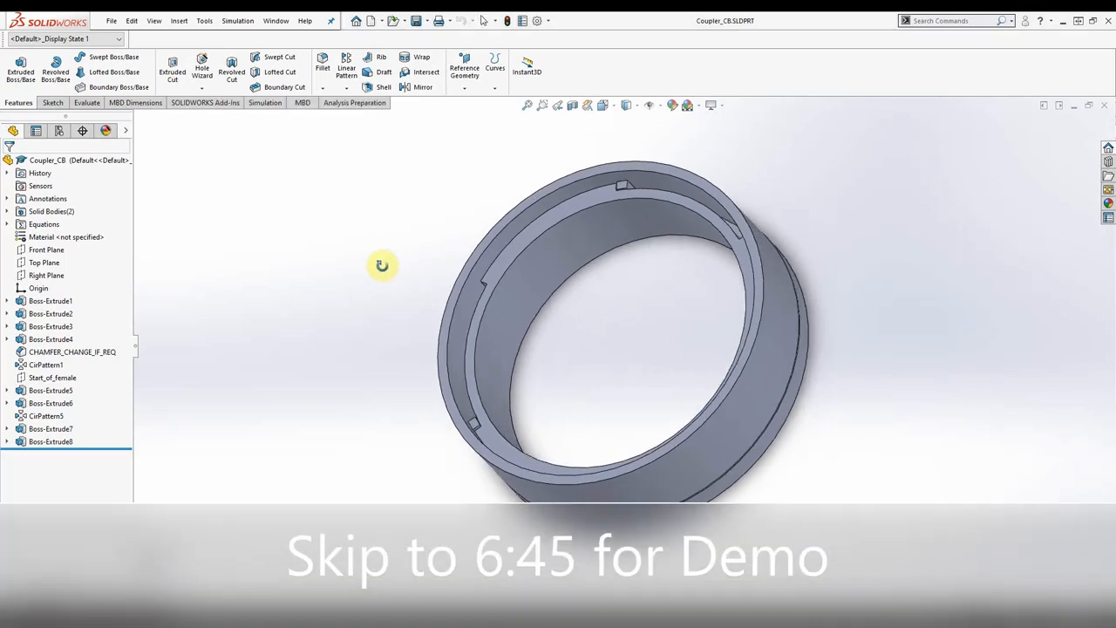
left_click_drag(382, 265, 398, 288)
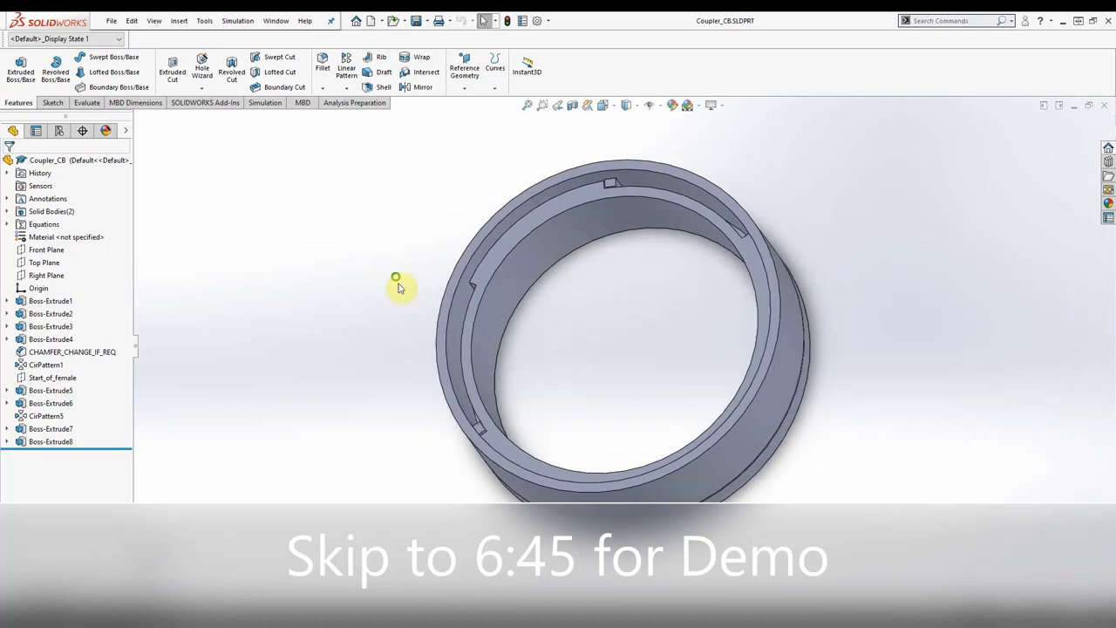
left_click_drag(395, 278, 467, 450)
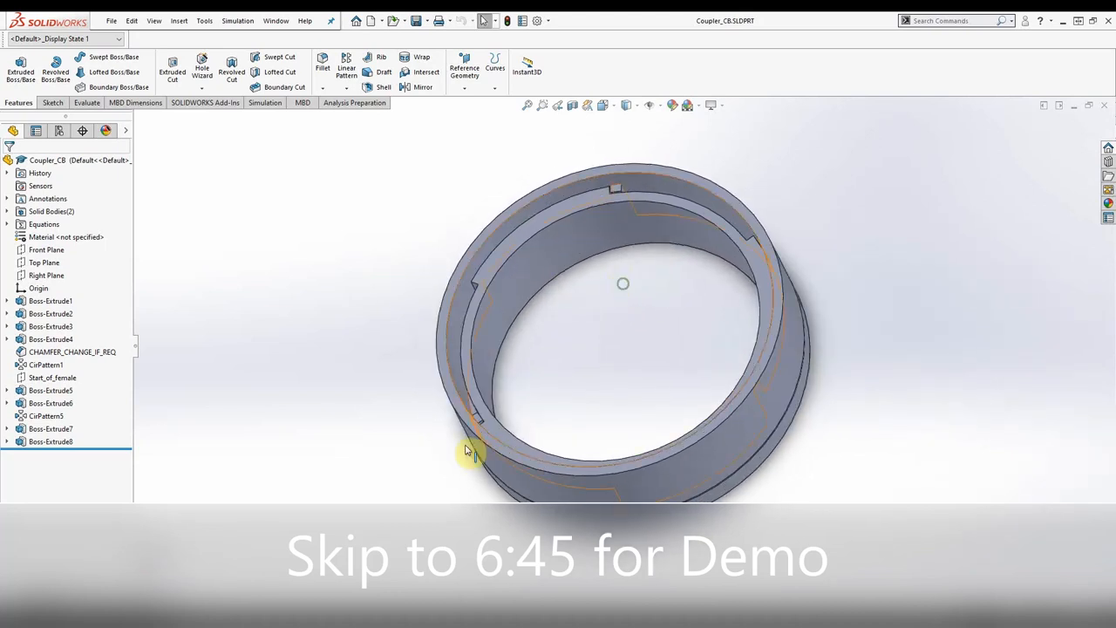
mouse_move(594, 253)
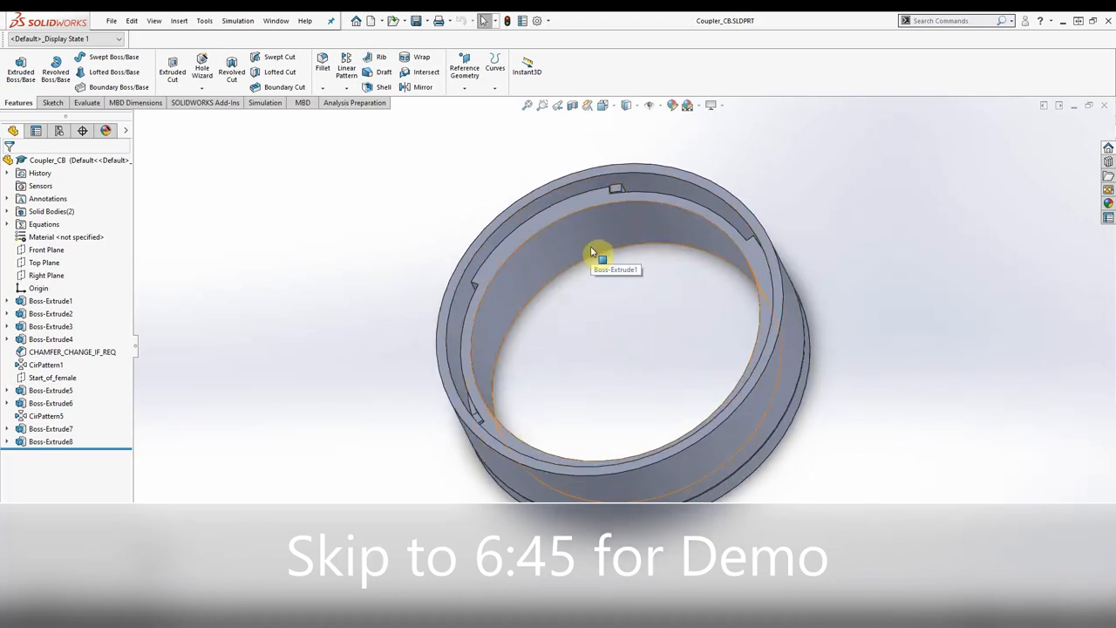
mouse_move(600, 258)
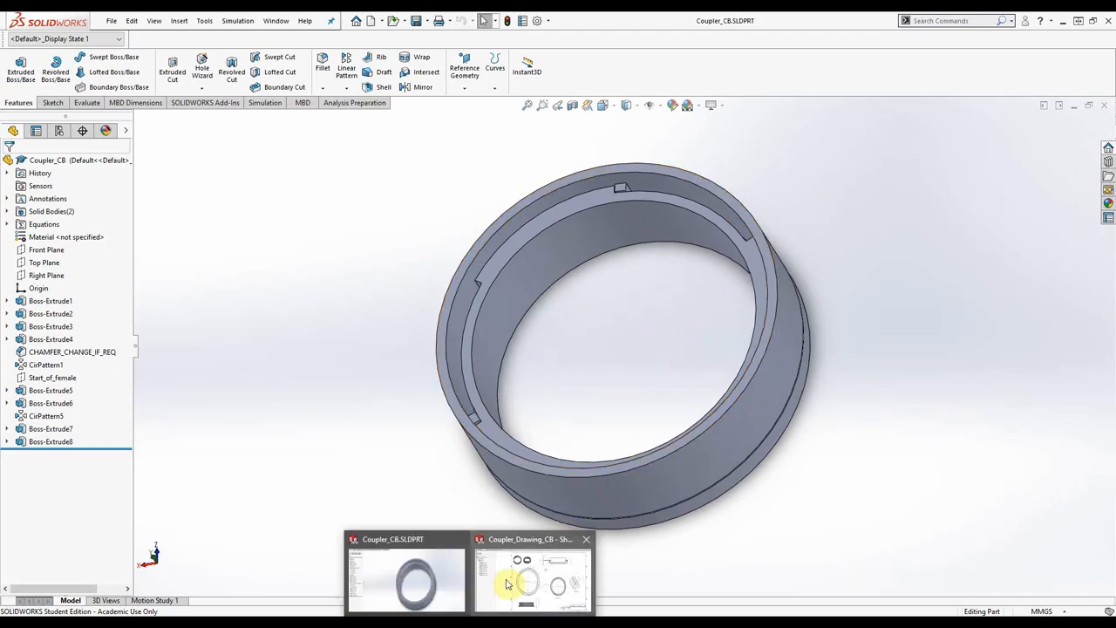
left_click(532, 575)
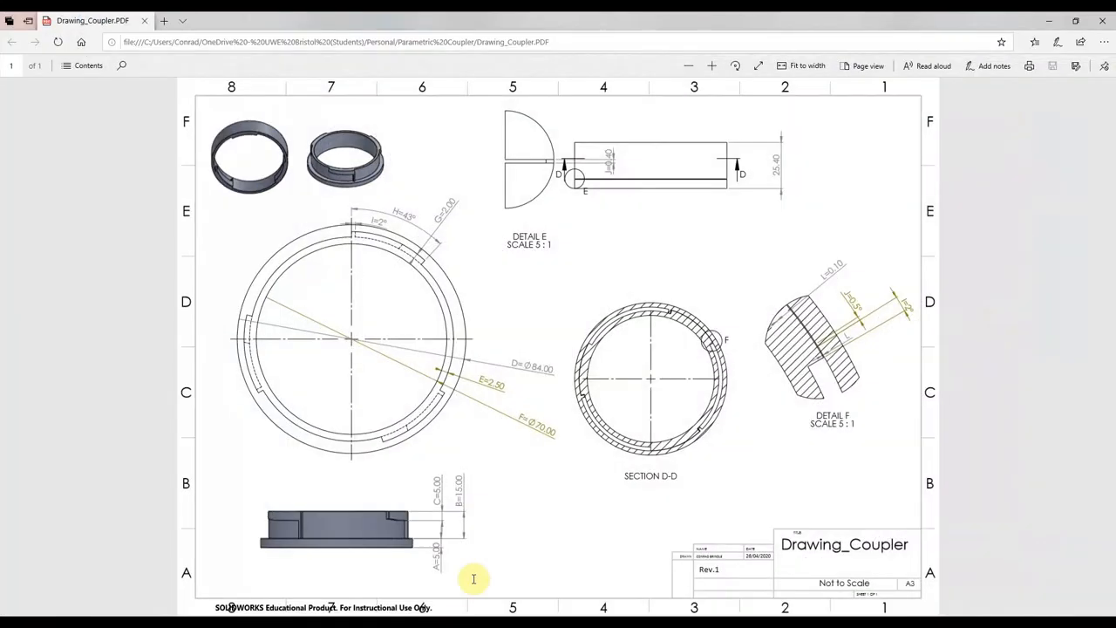
mouse_move(520, 216)
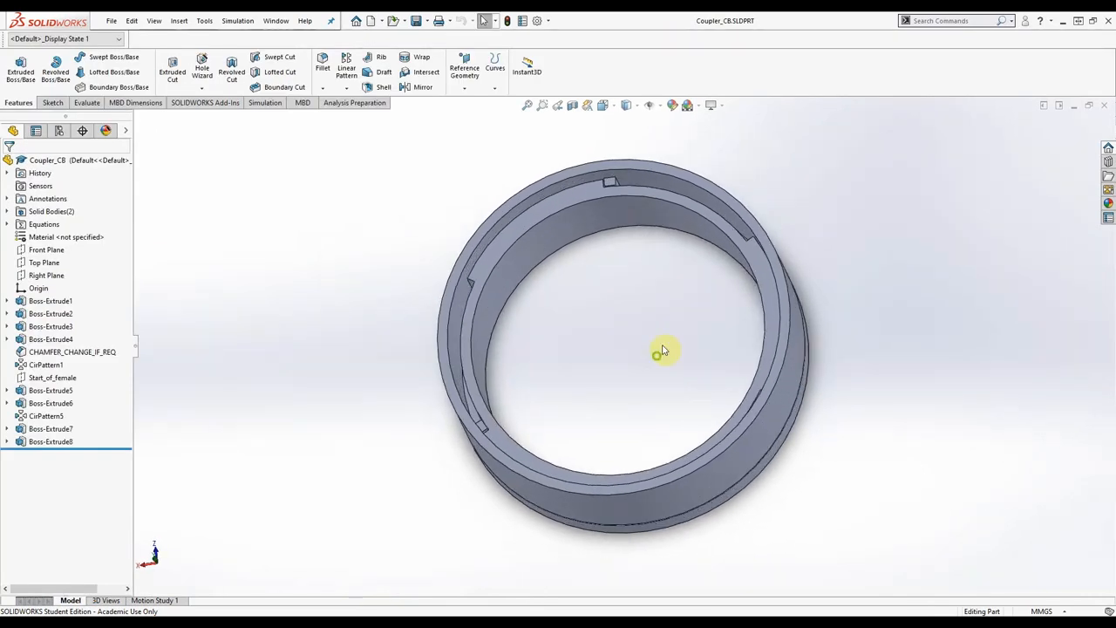
Return to the SOLIDWORKS coupler model and search commands for 'equation'
left_click_drag(662, 351, 589, 381)
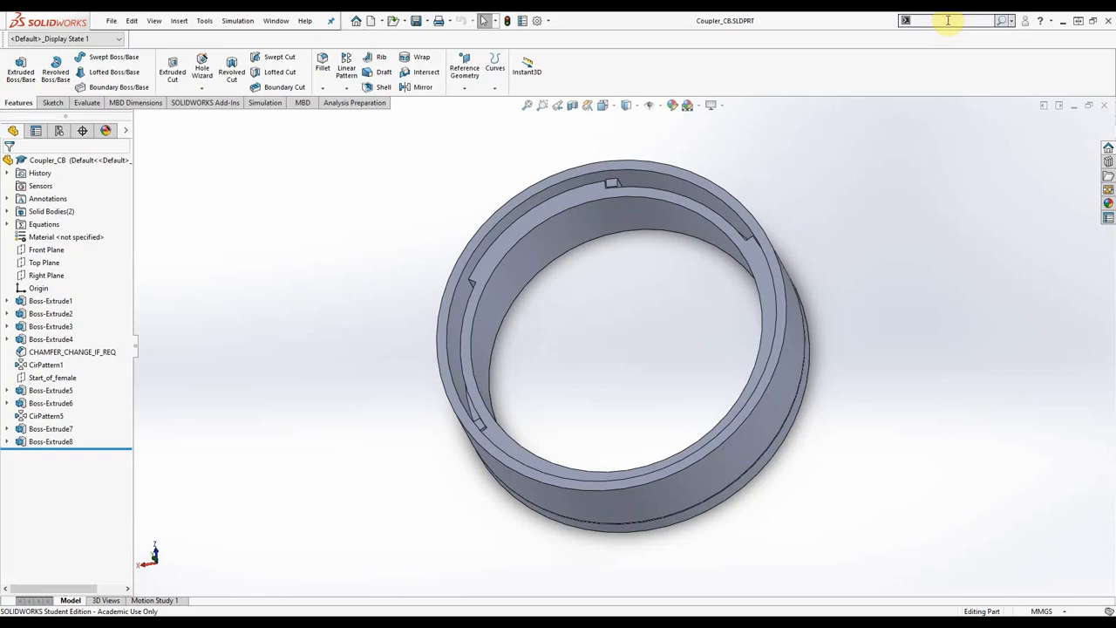
type("equations")
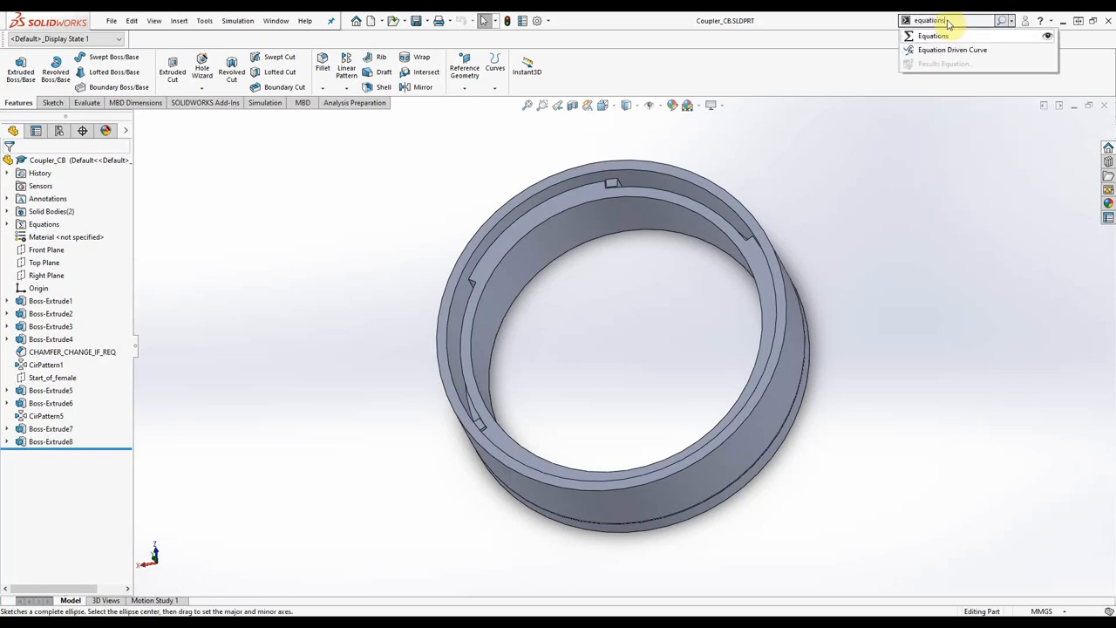
Open the Equations table beside the drawing and confirm 360/8 = 45 in Calculator
left_click(933, 35)
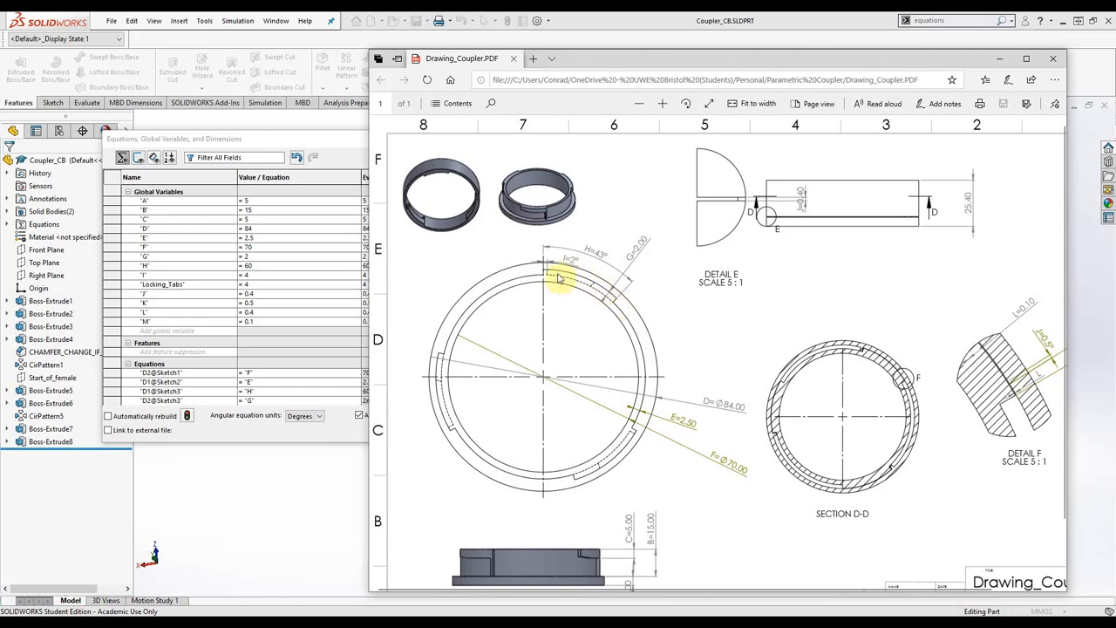
mouse_move(583, 269)
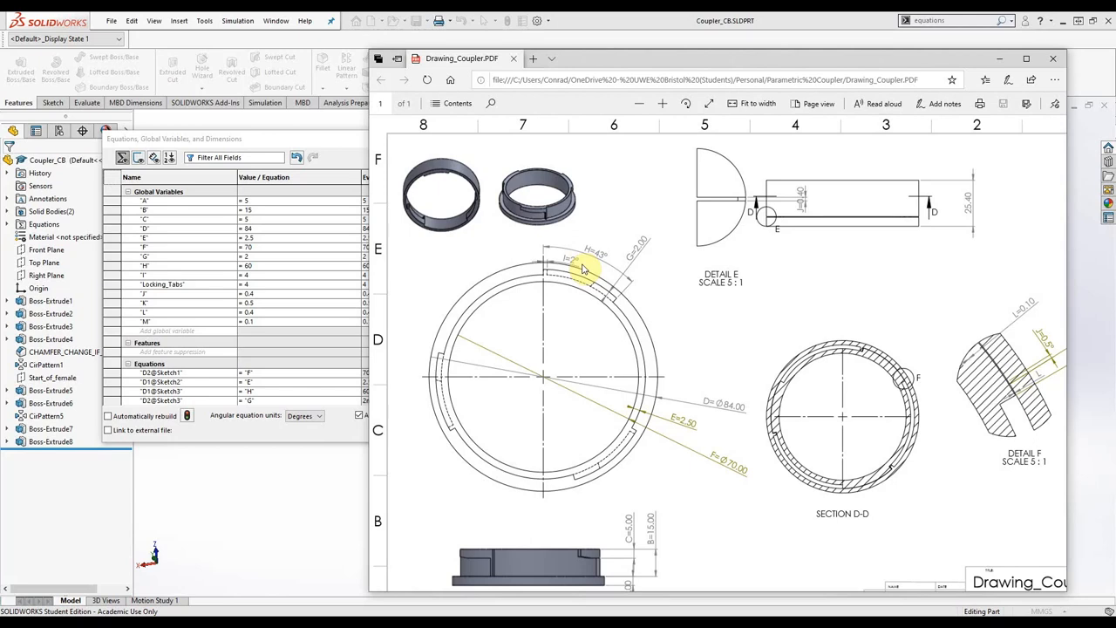
mouse_move(400, 415)
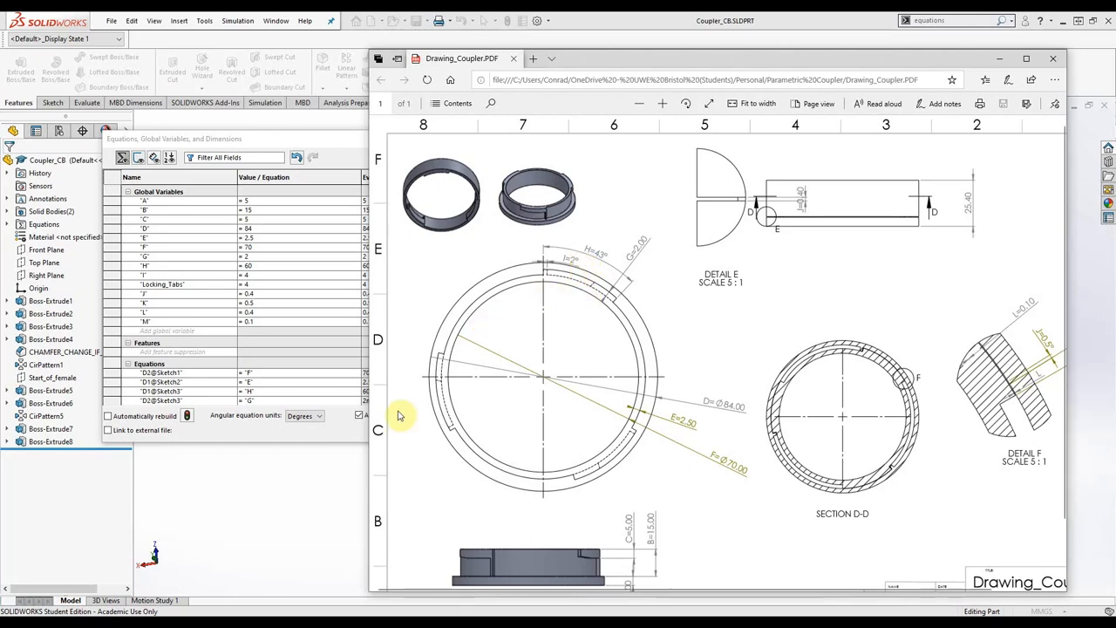
mouse_move(491, 293)
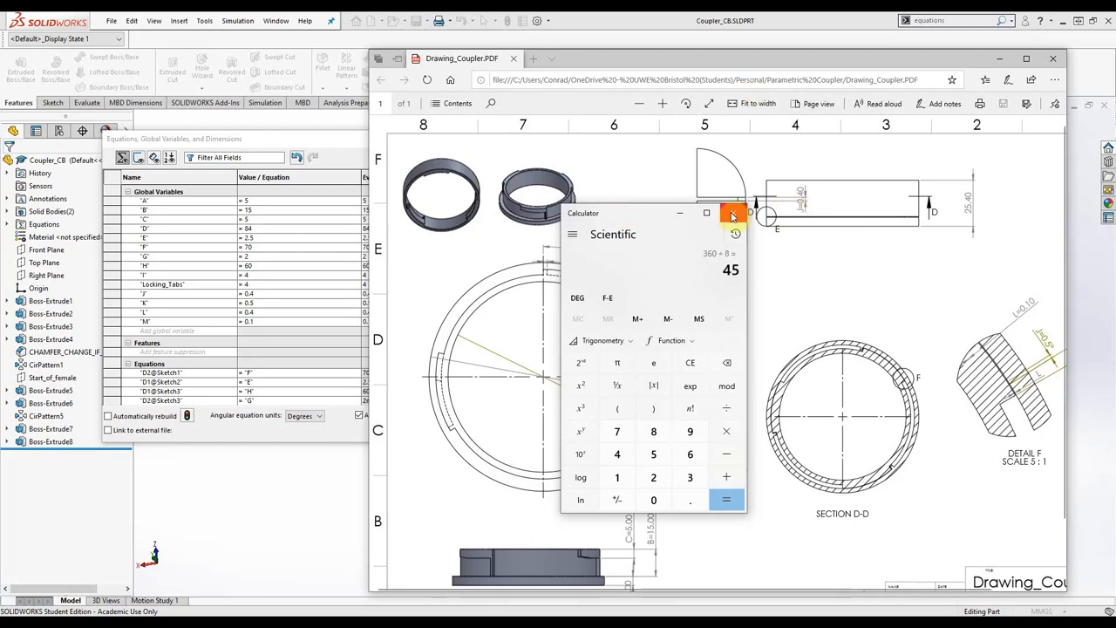
mouse_move(740, 220)
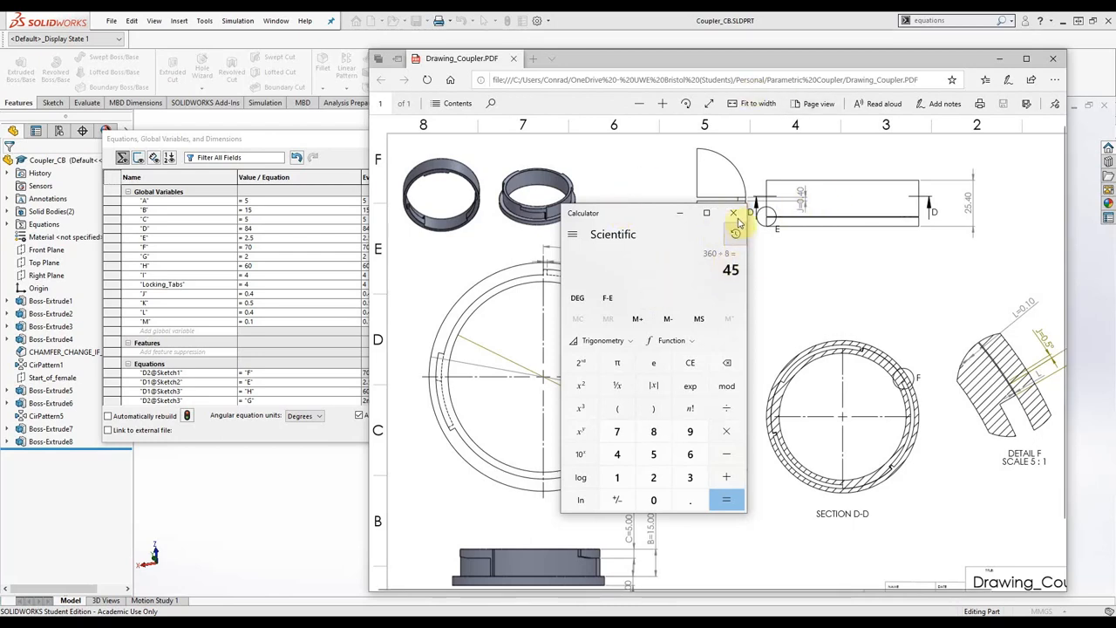
left_click(733, 212)
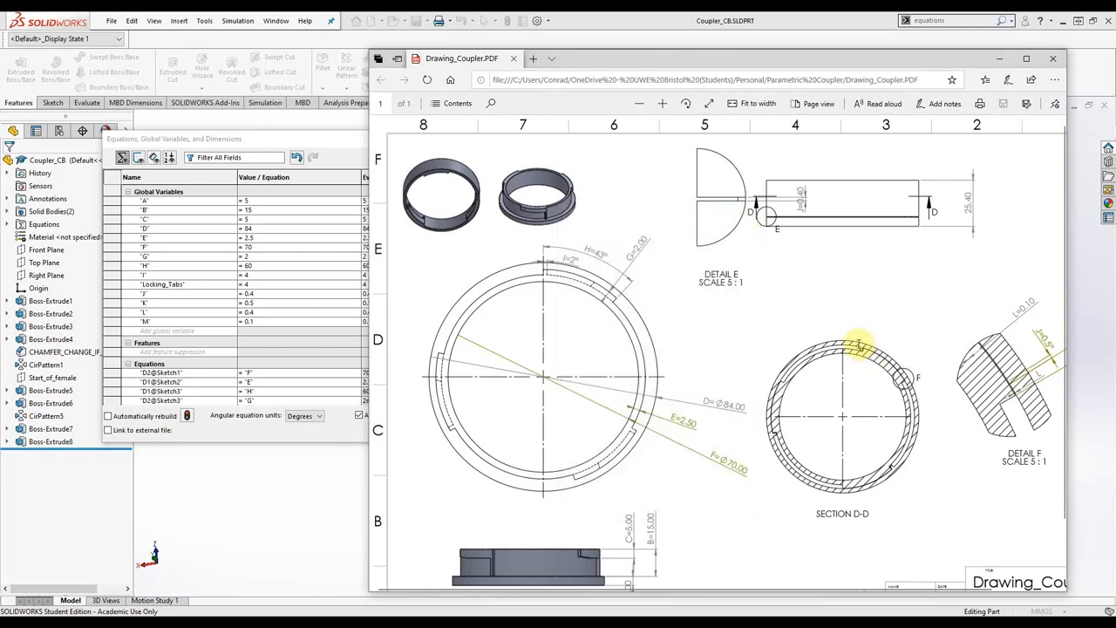
mouse_move(597, 261)
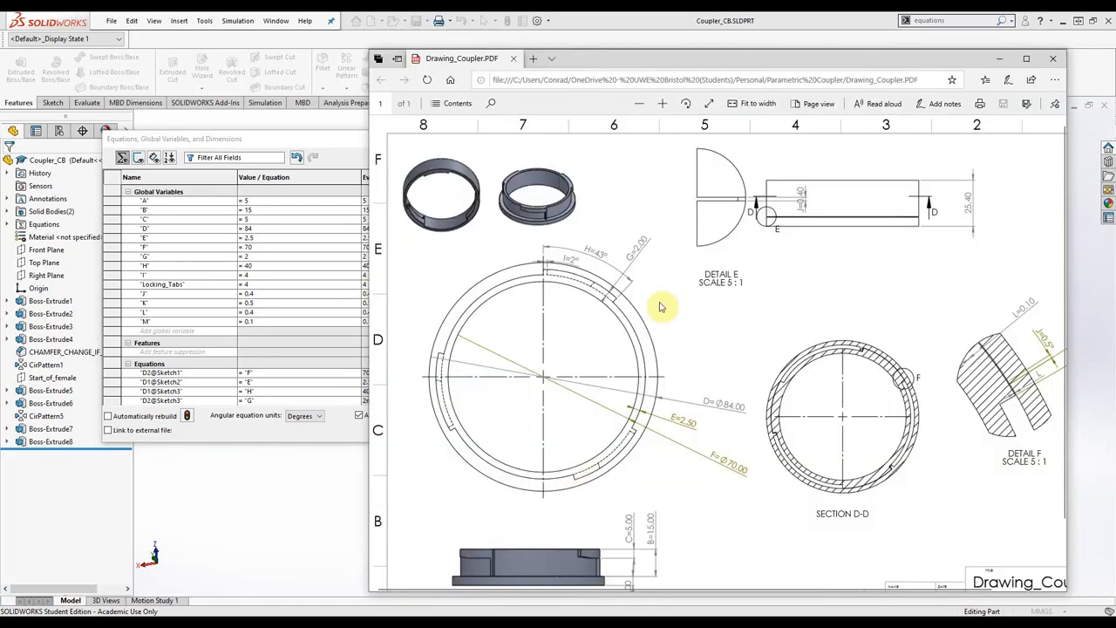
mouse_move(572, 258)
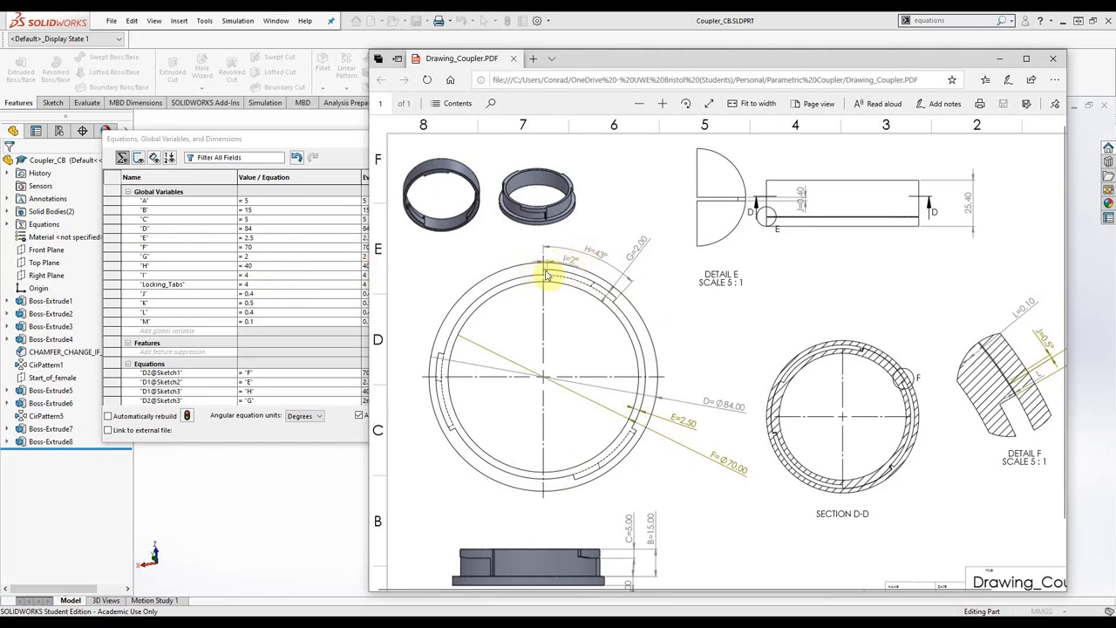
mouse_move(603, 300)
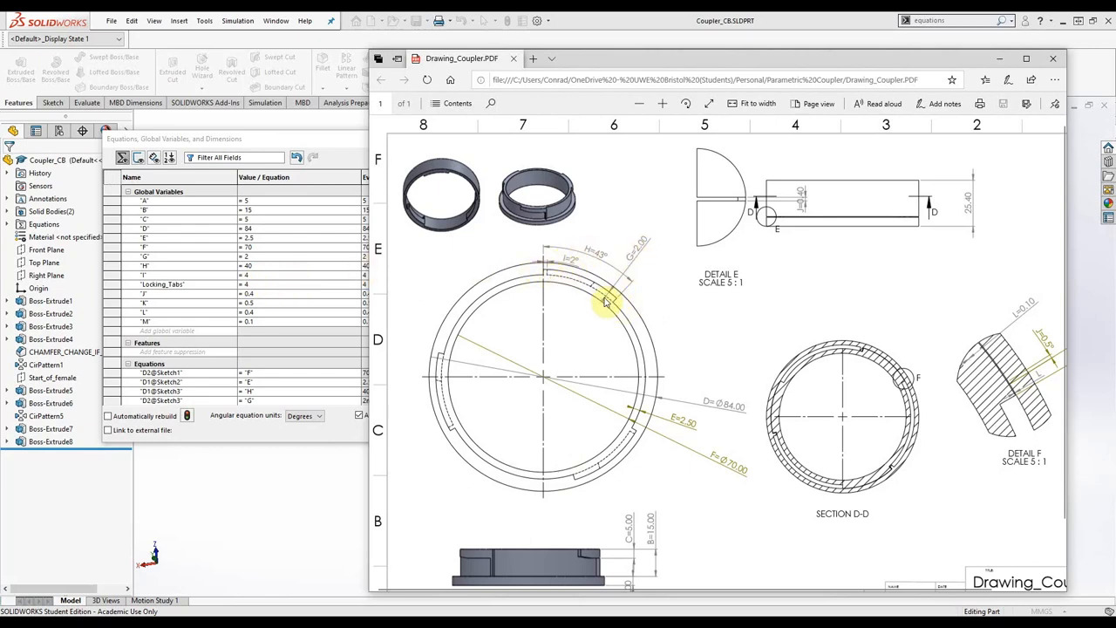
mouse_move(670, 391)
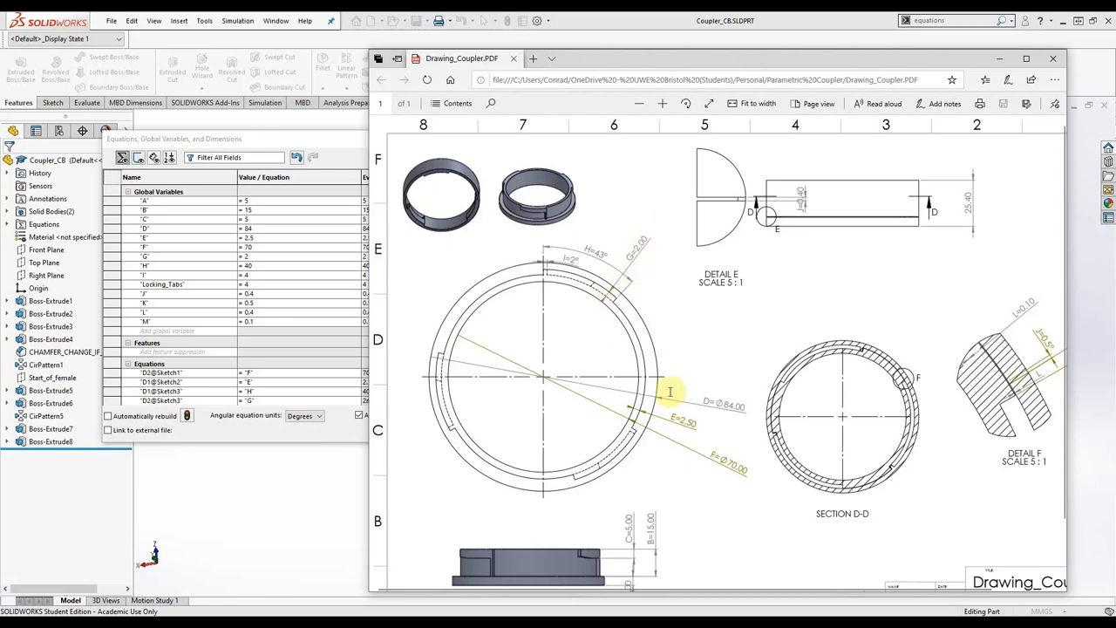
mouse_move(722, 415)
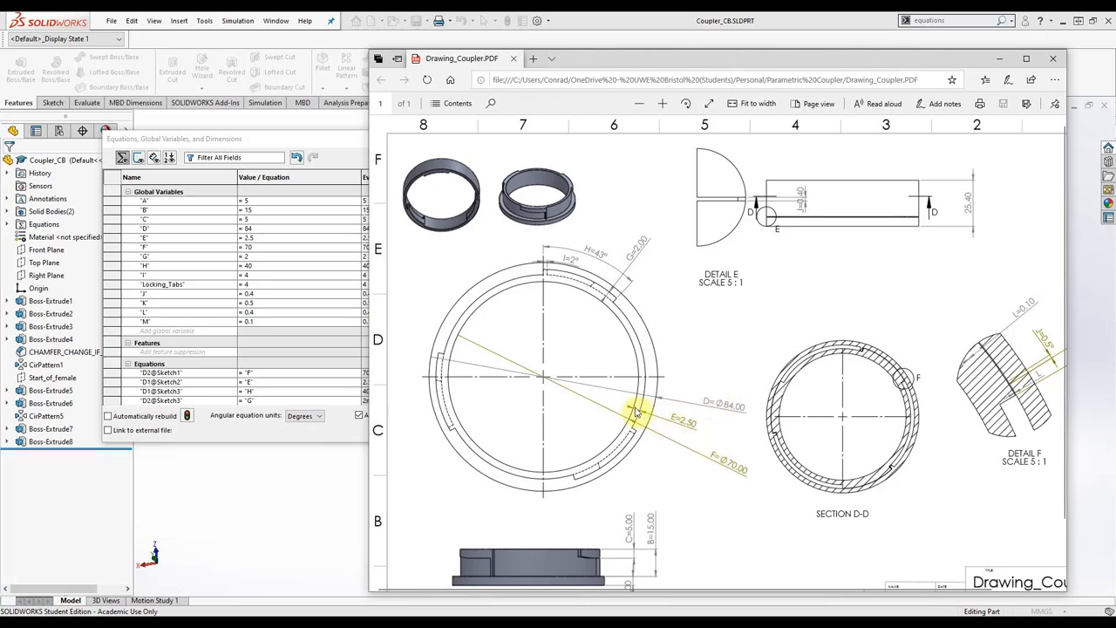
mouse_move(585, 313)
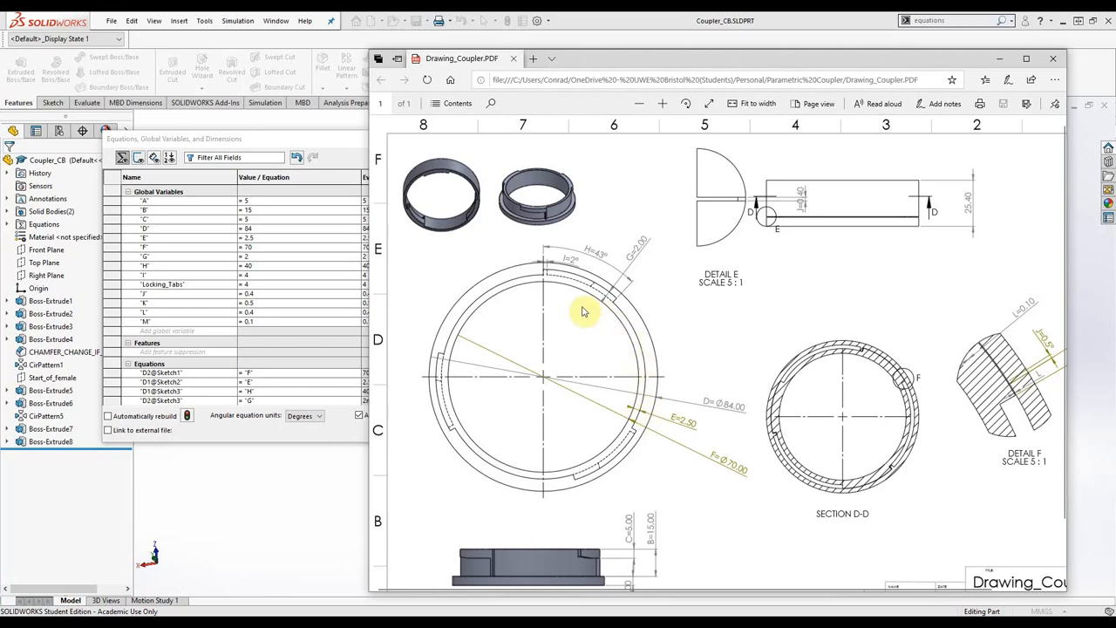
mouse_move(567, 202)
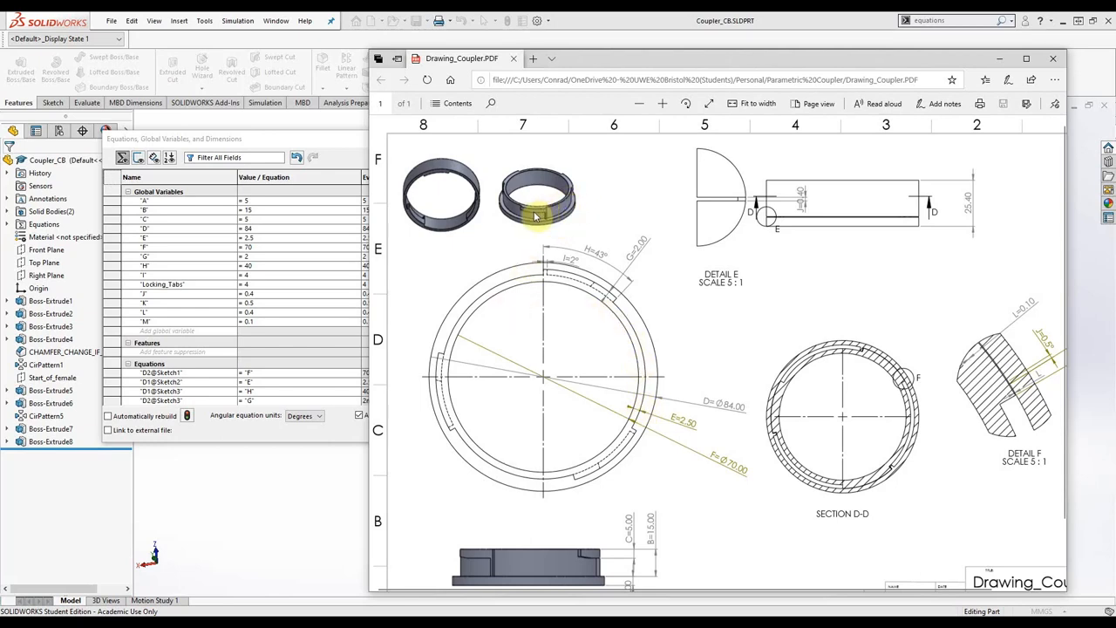
mouse_move(464, 255)
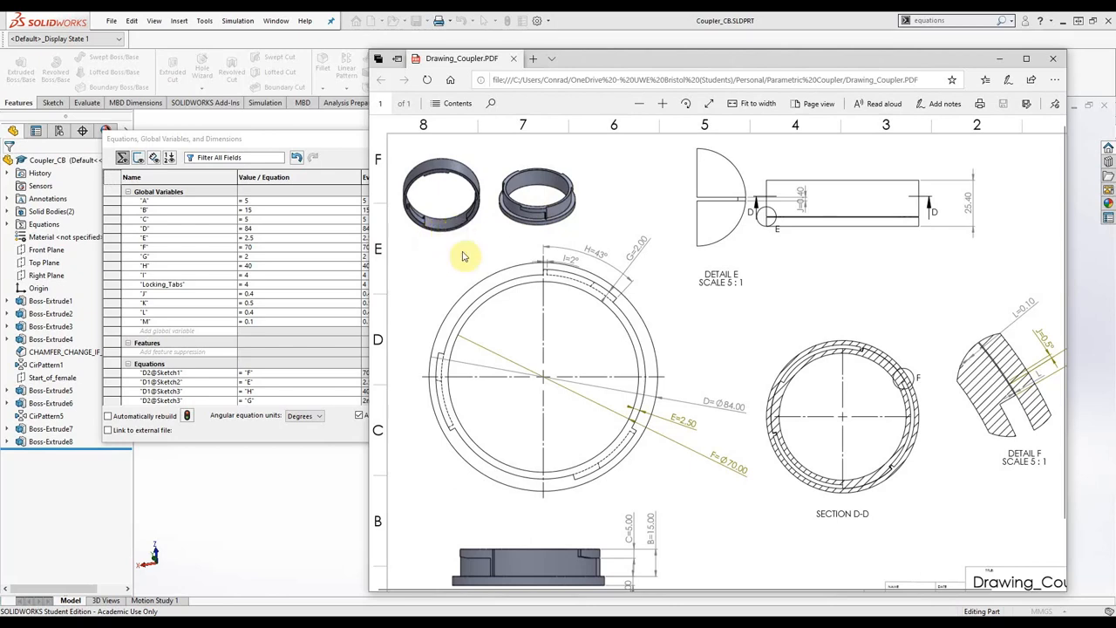
mouse_move(690, 420)
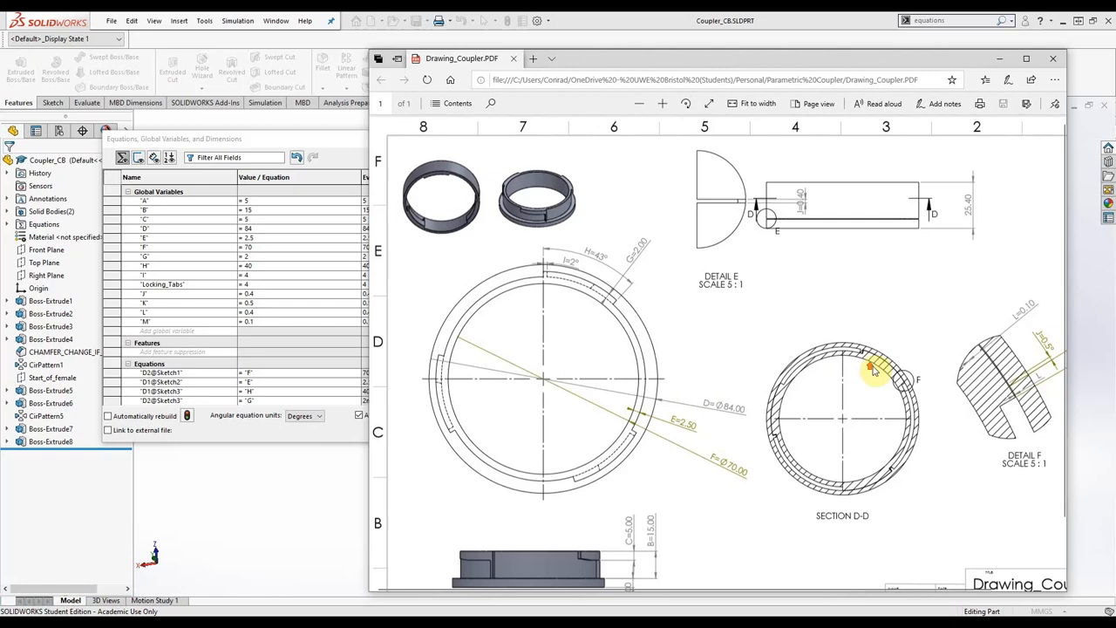
mouse_move(799, 201)
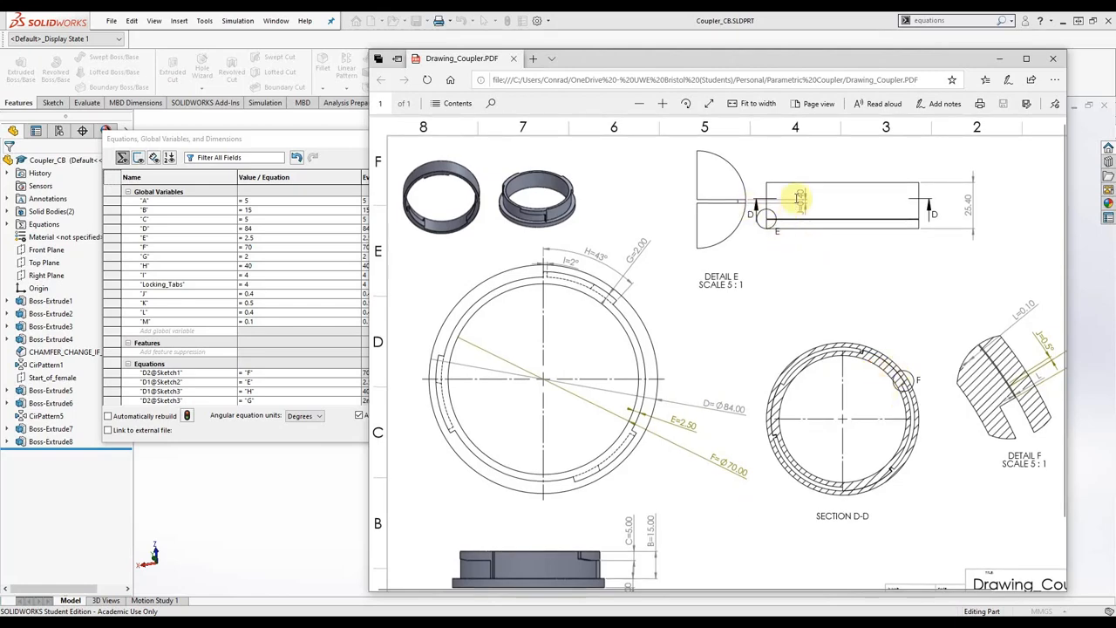
scroll("down", 3)
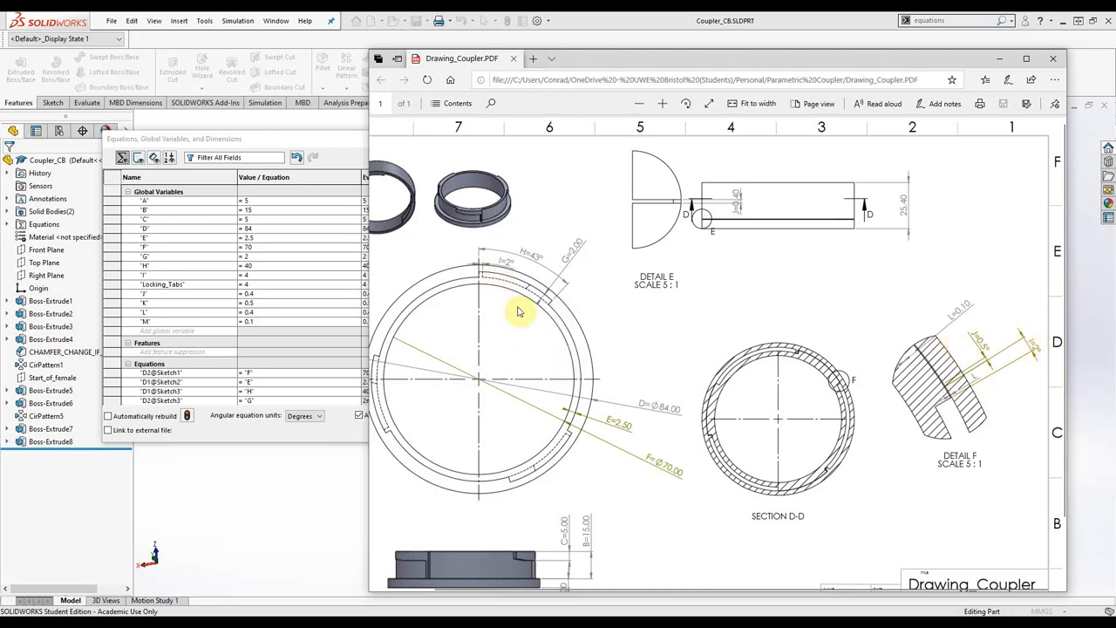
mouse_move(633, 384)
type("7.")
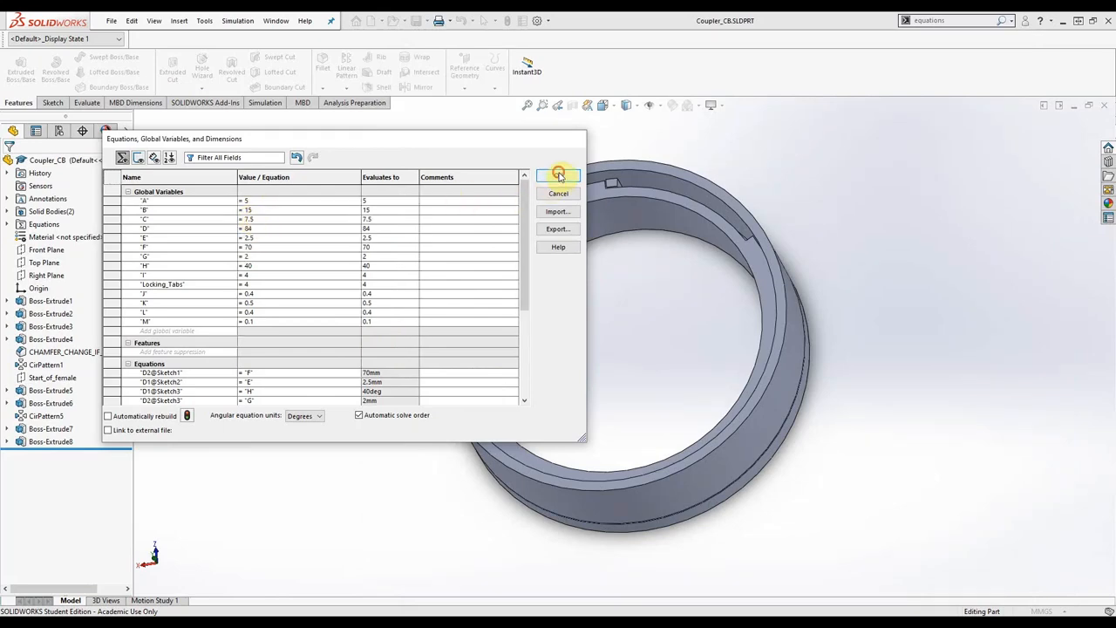
Close the Equations dialog, orbit the coupler ring and select a side edge to inspect its bodies
left_click(558, 175)
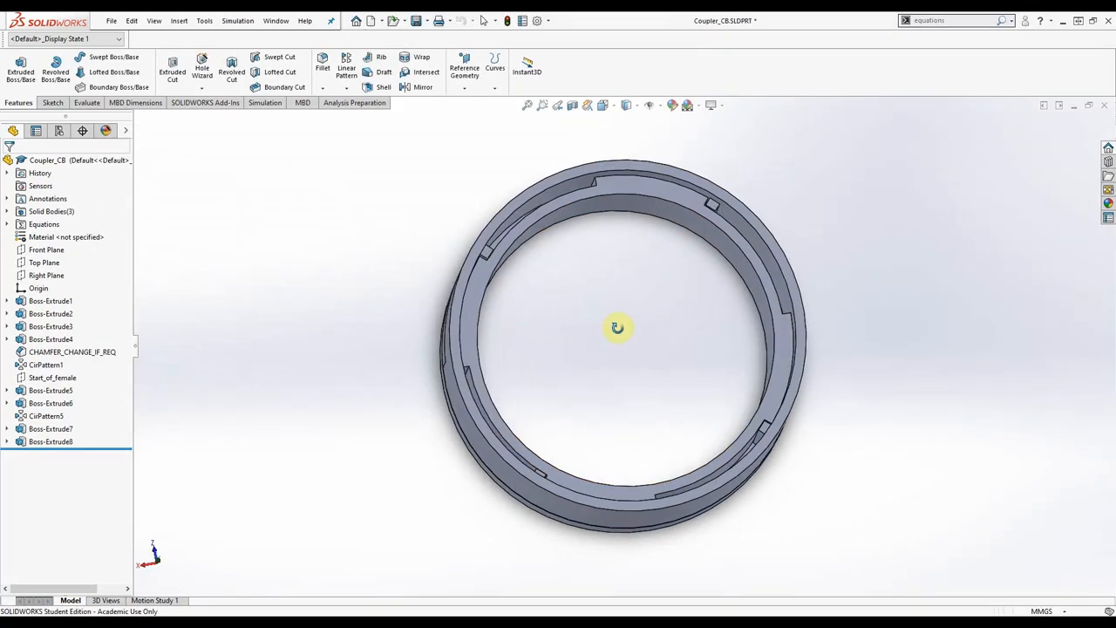
left_click_drag(617, 328, 698, 265)
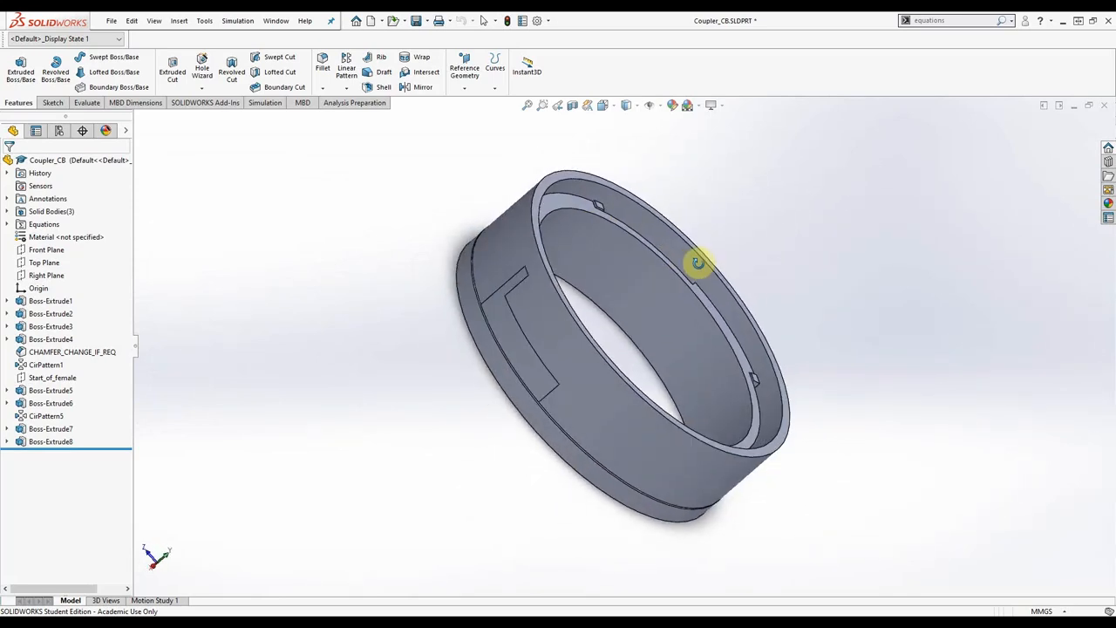
left_click_drag(698, 261, 631, 300)
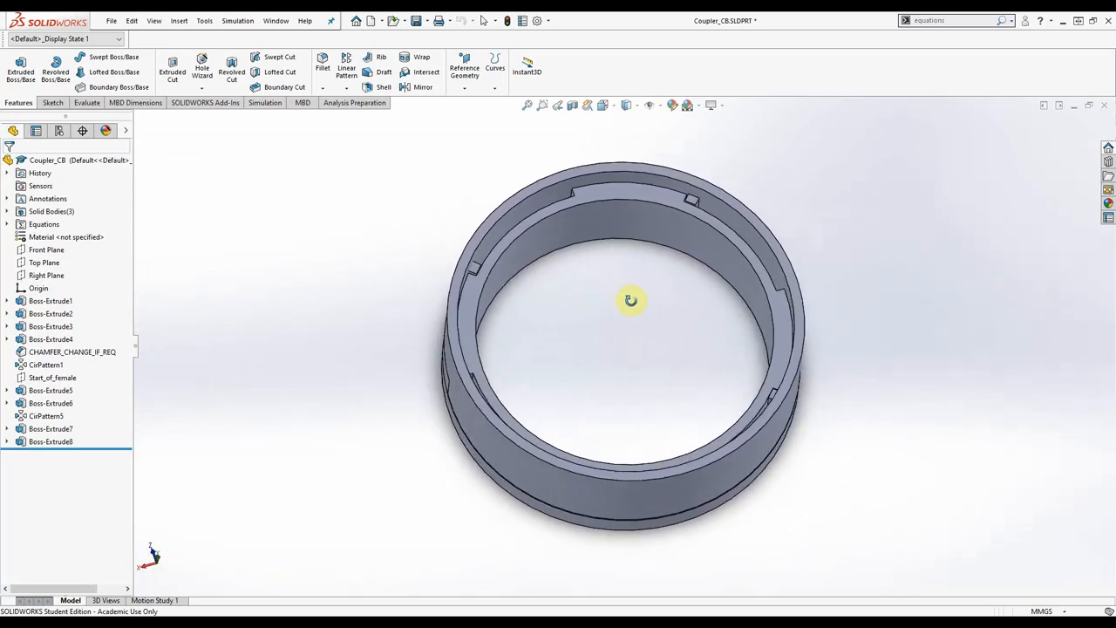
left_click_drag(631, 300, 649, 341)
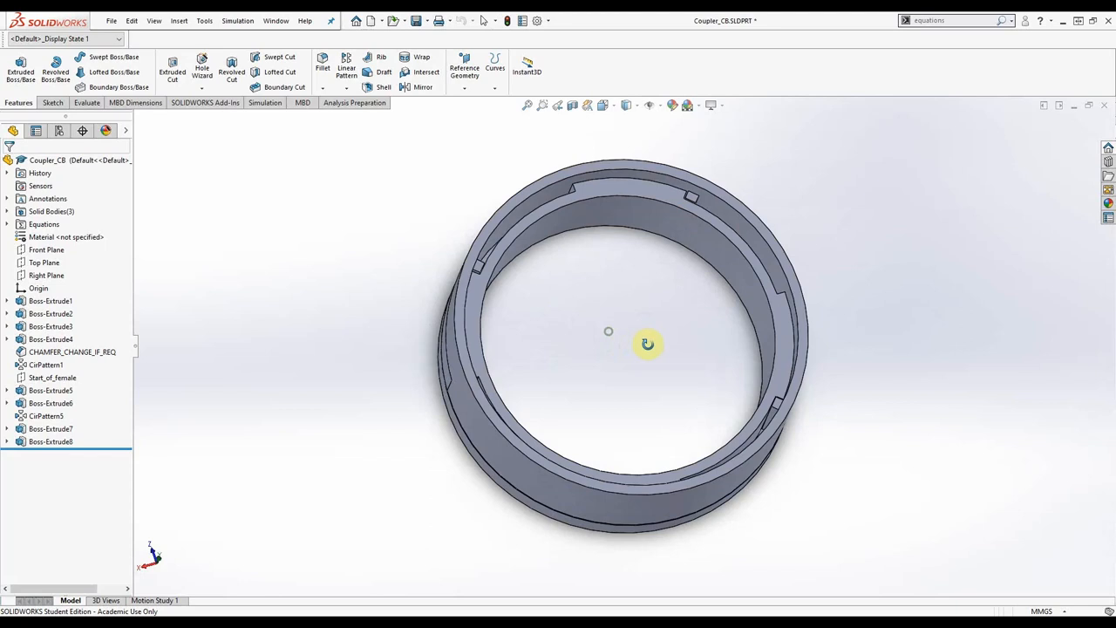
left_click_drag(649, 342, 637, 304)
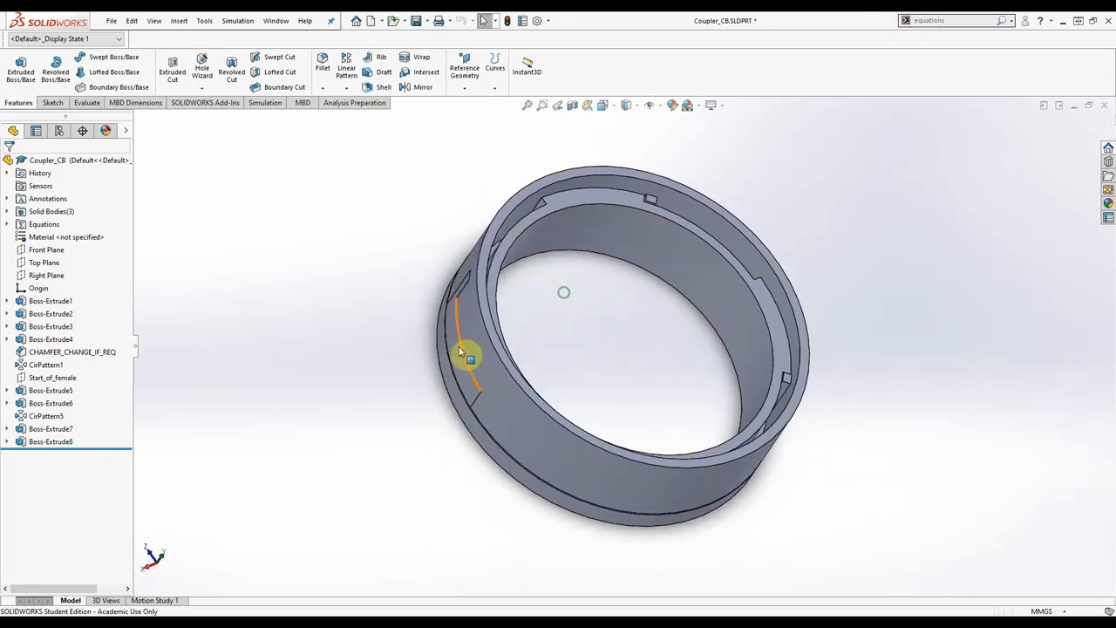
left_click(45, 415)
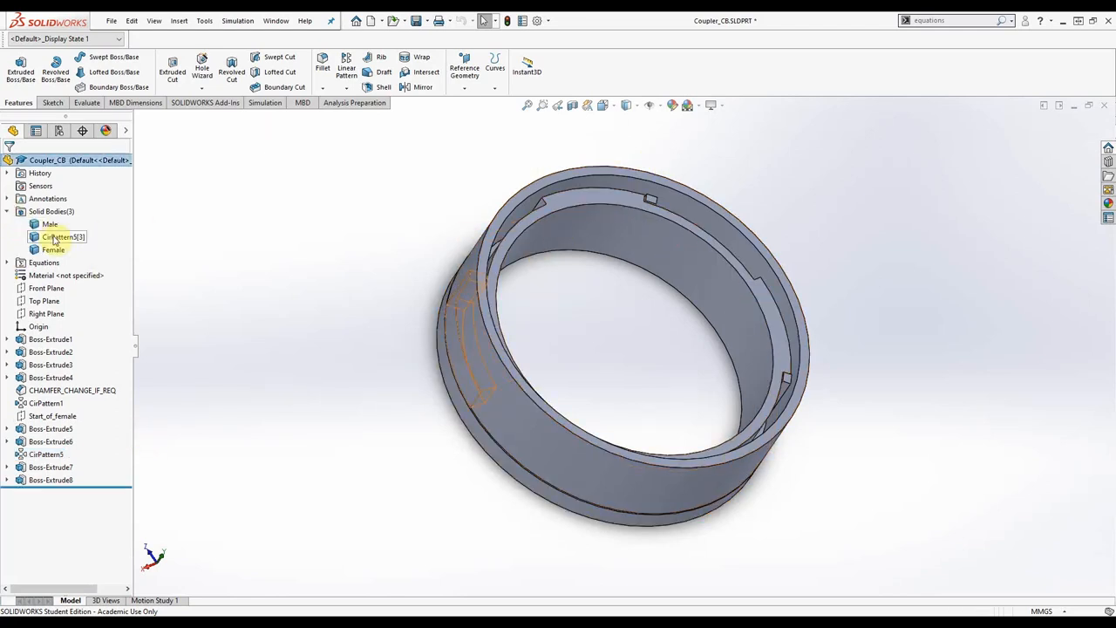
Combine the coupler's solid bodies into one and dismiss the drawing rebuild notice
right_click(63, 238)
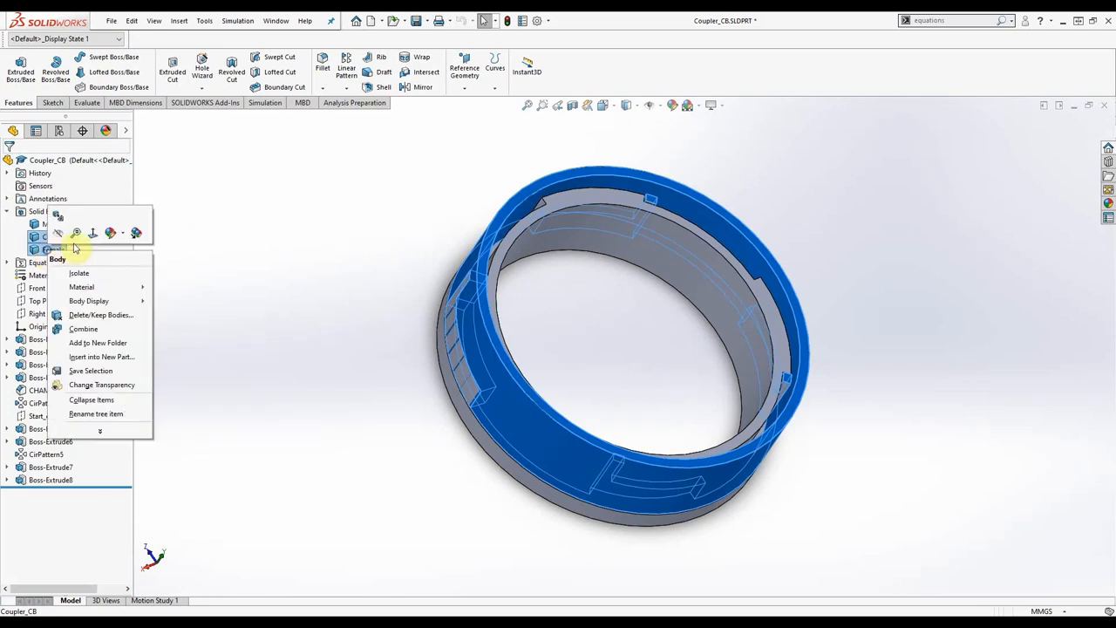
mouse_move(96, 328)
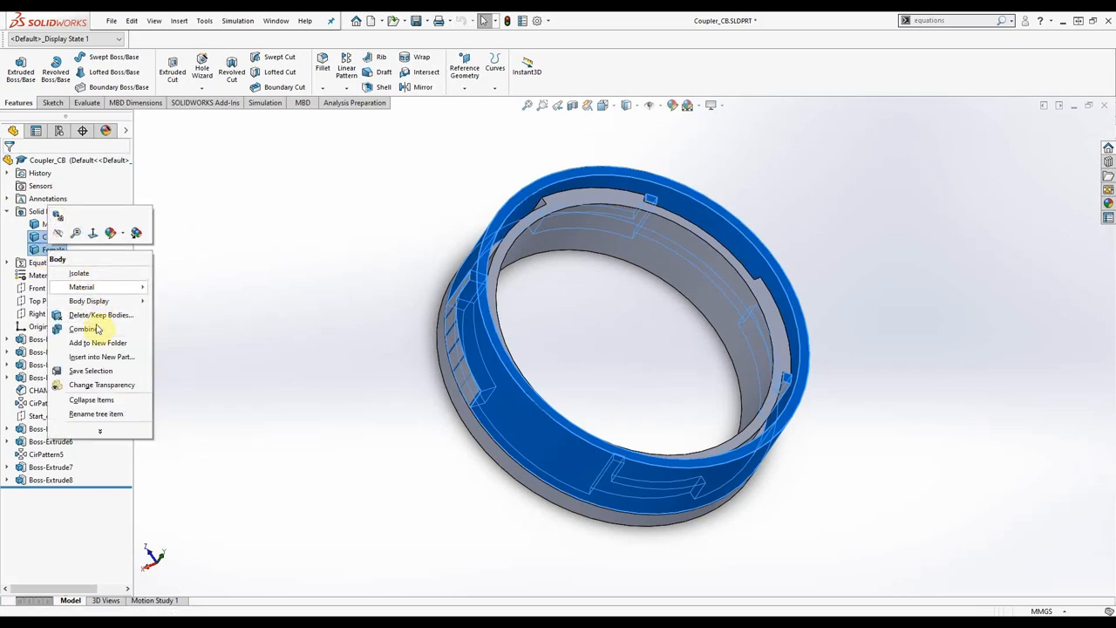
left_click(84, 328)
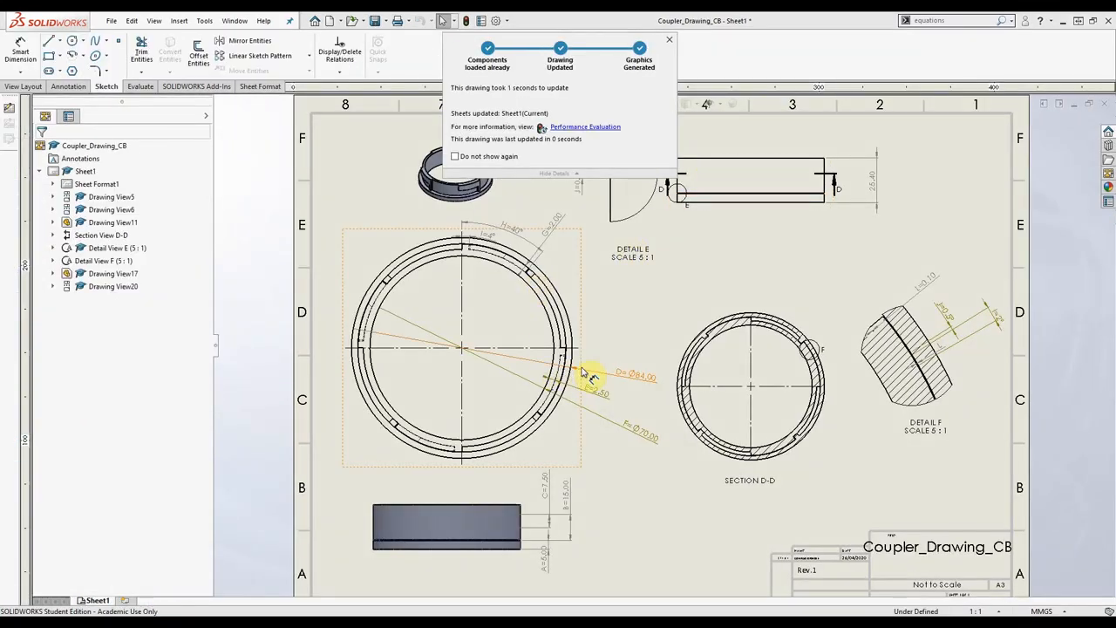
left_click(669, 39)
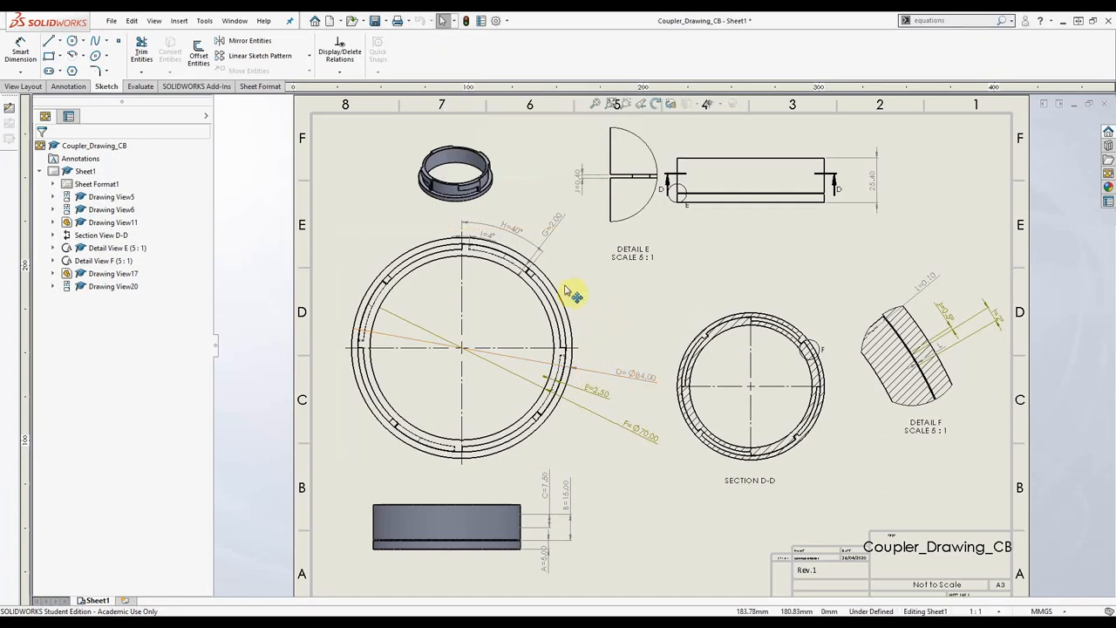
left_click(455, 174)
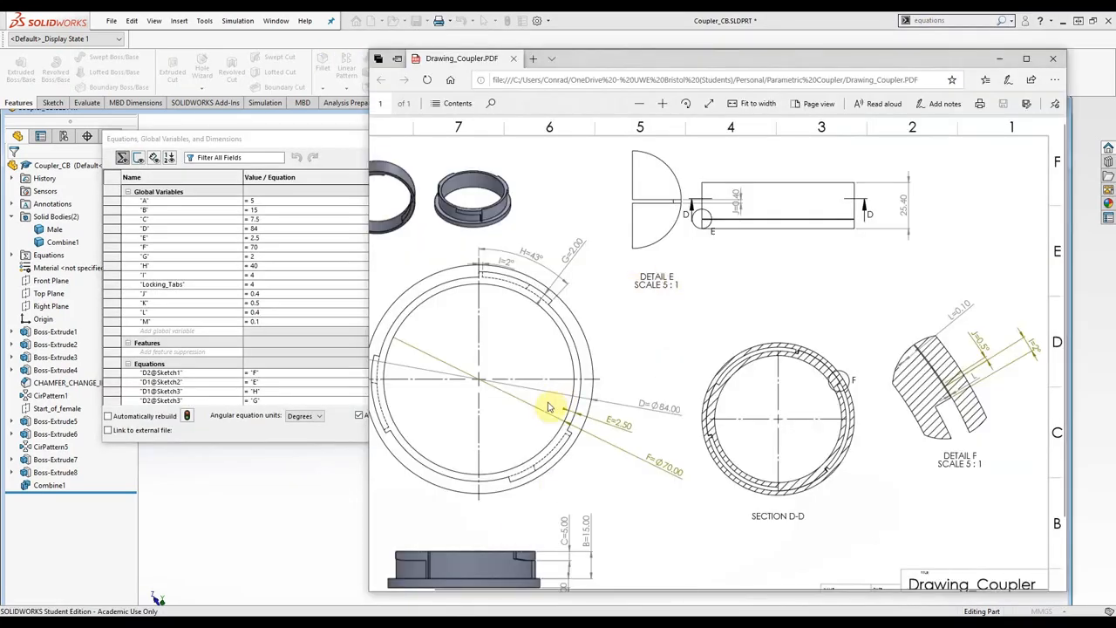
mouse_move(667, 471)
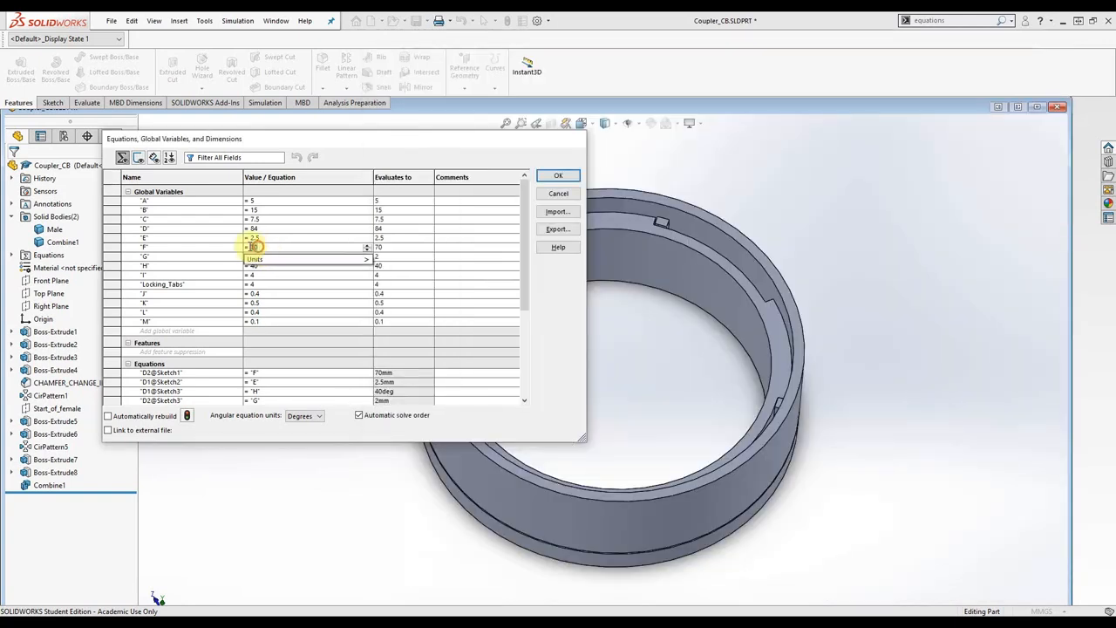
Set global variables D to 115 and F to 100 and rebuild the coupler
type("100")
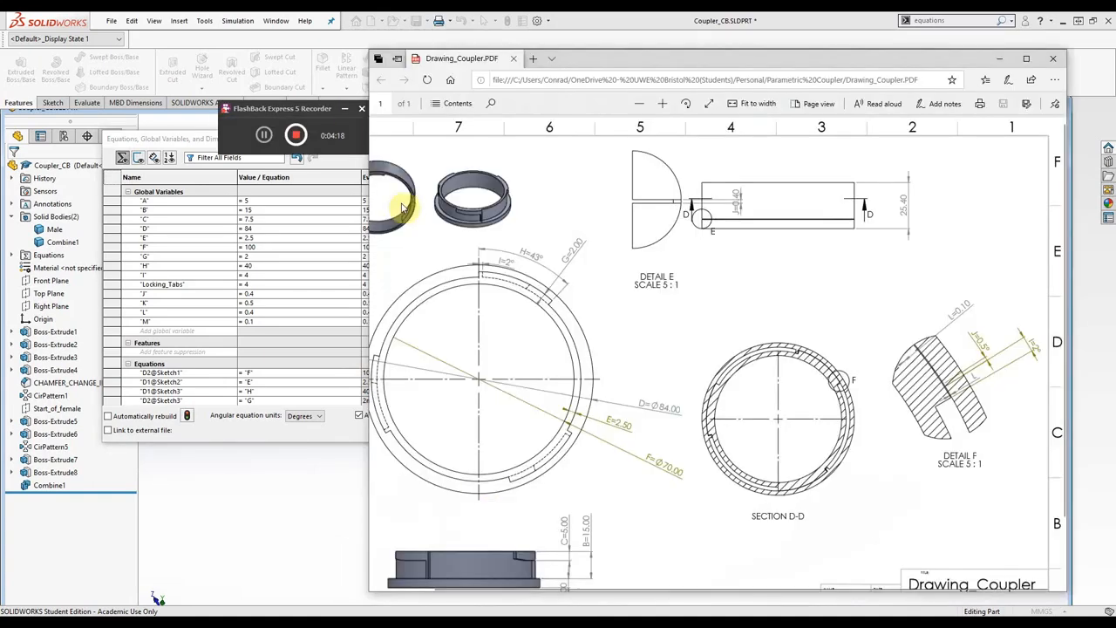
left_click(361, 108)
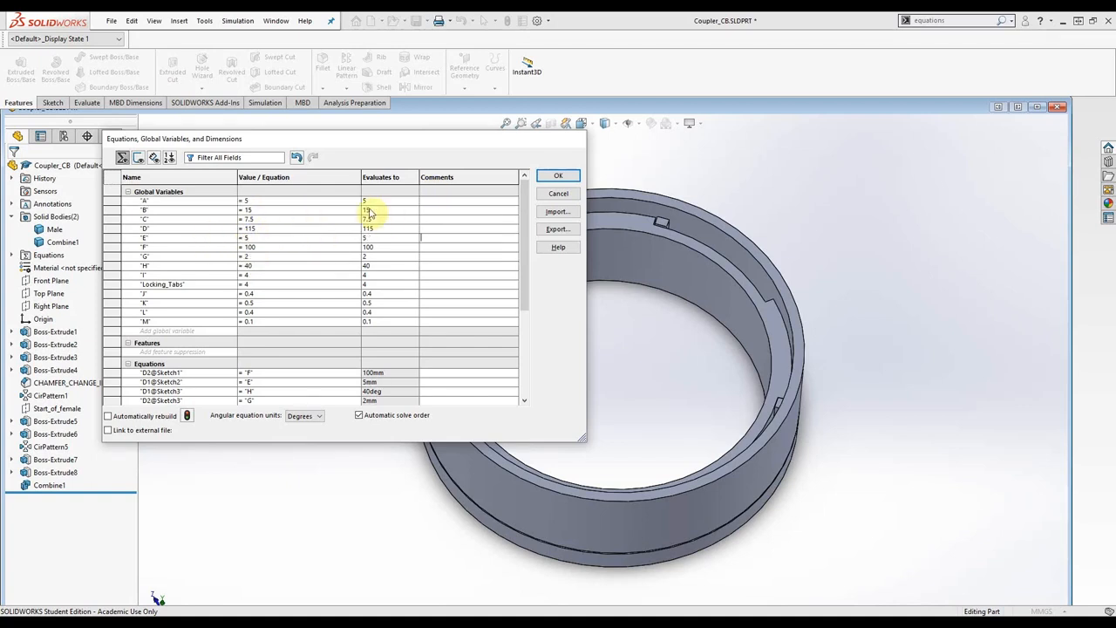
left_click(558, 175)
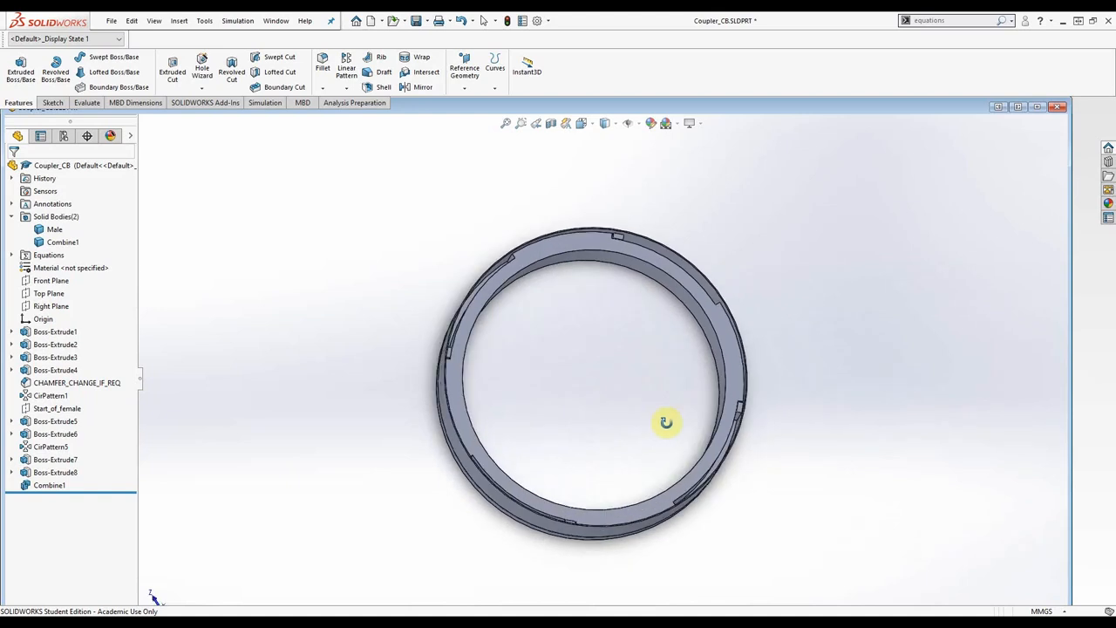
Orbit the resized coupler ring to inspect it against the drawing
left_click_drag(666, 424, 663, 362)
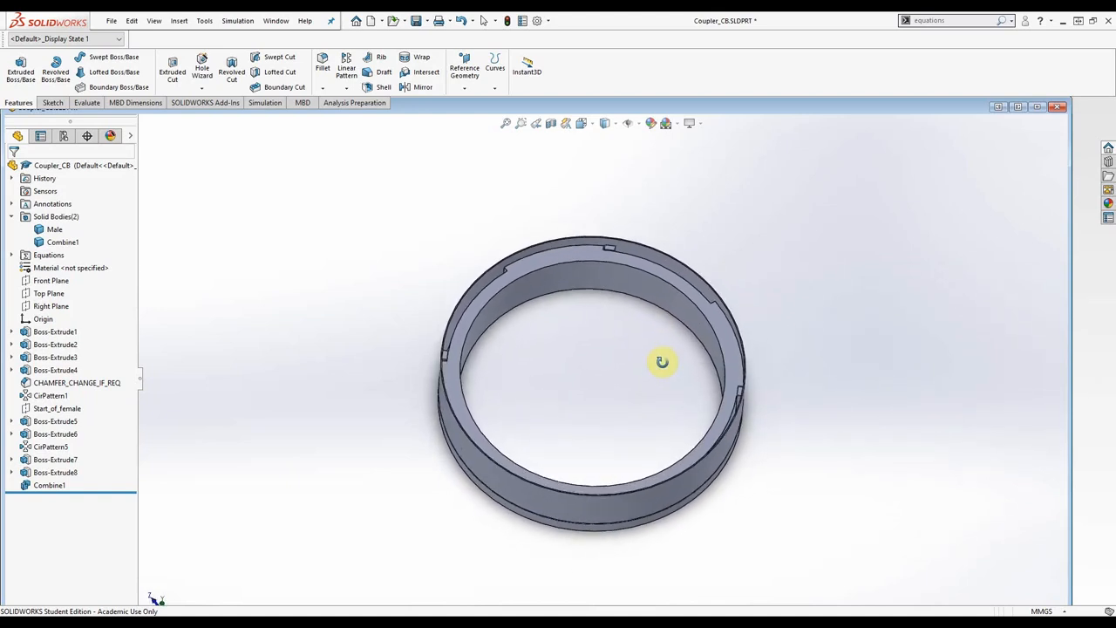
left_click_drag(661, 361, 680, 401)
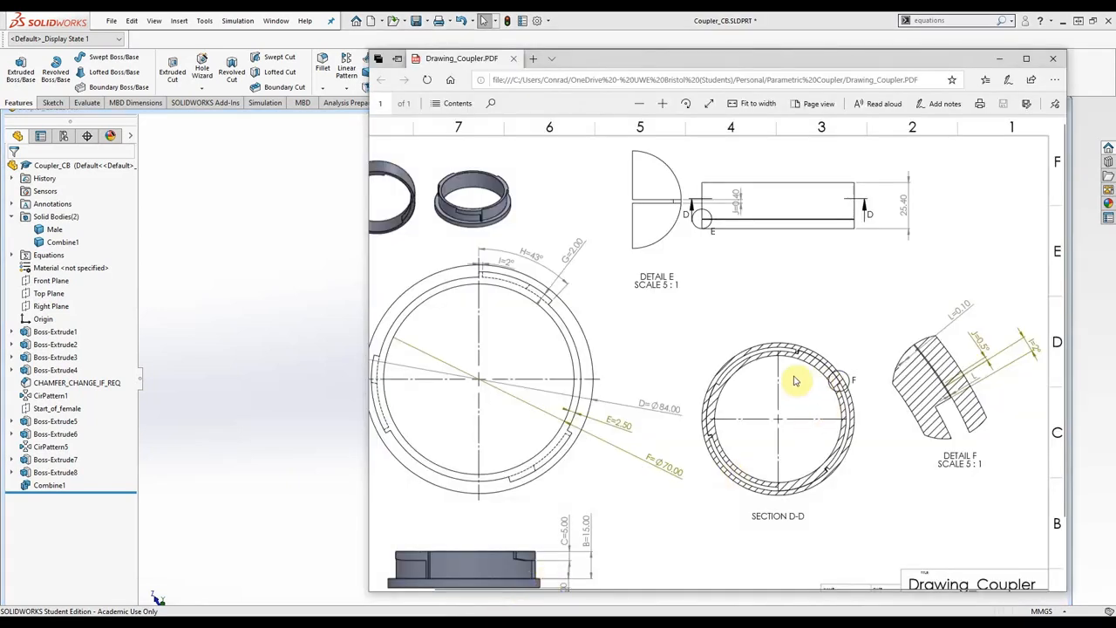
mouse_move(517, 282)
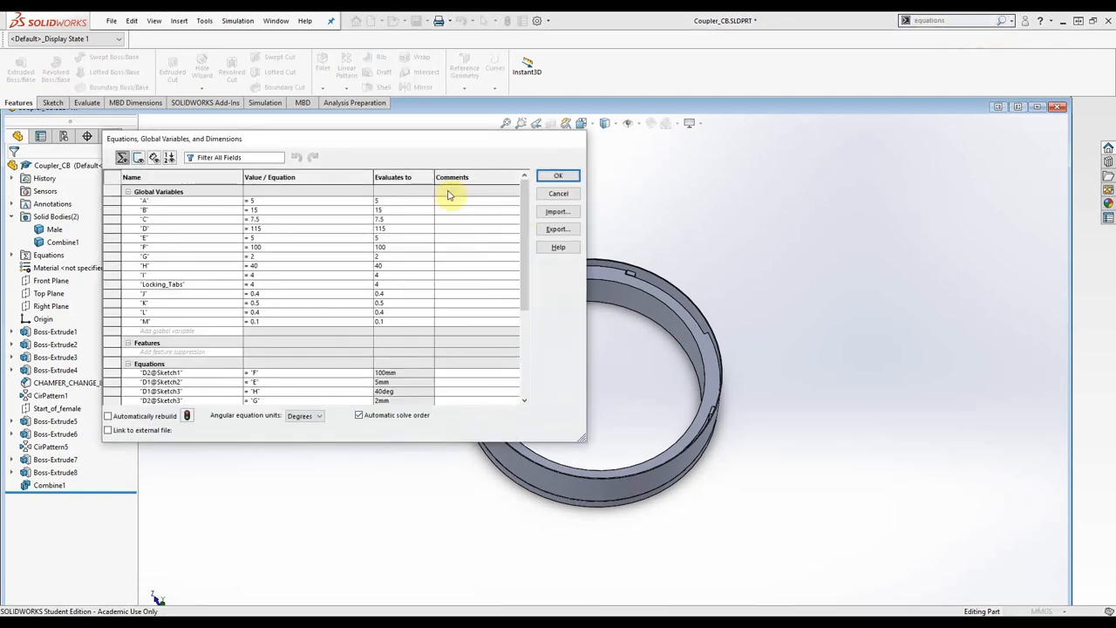
left_click(262, 238)
type("2.")
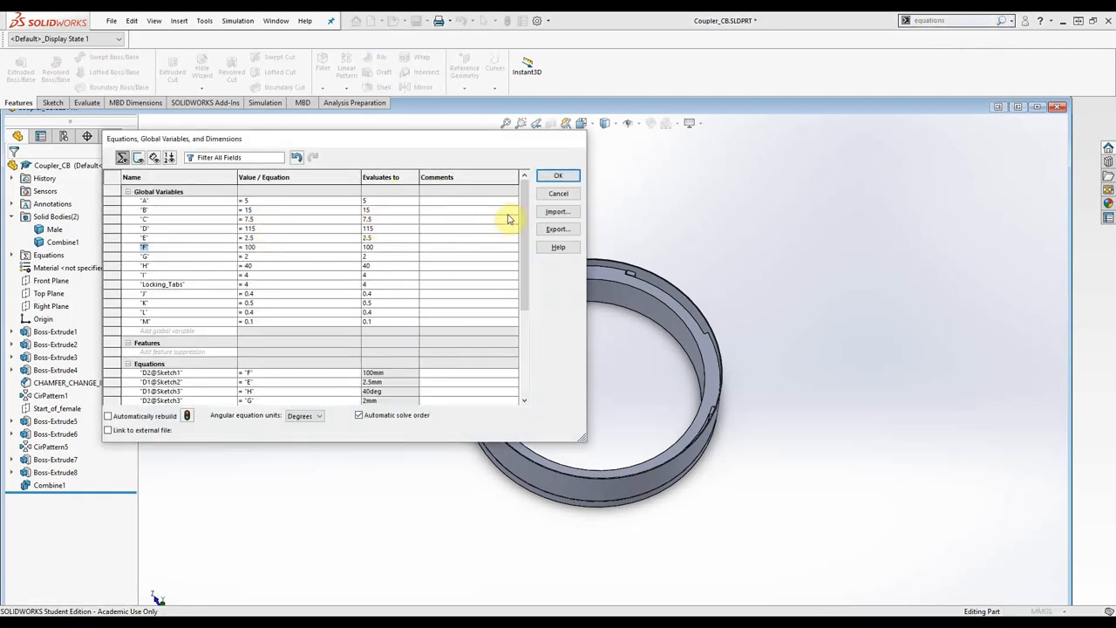
left_click(558, 174)
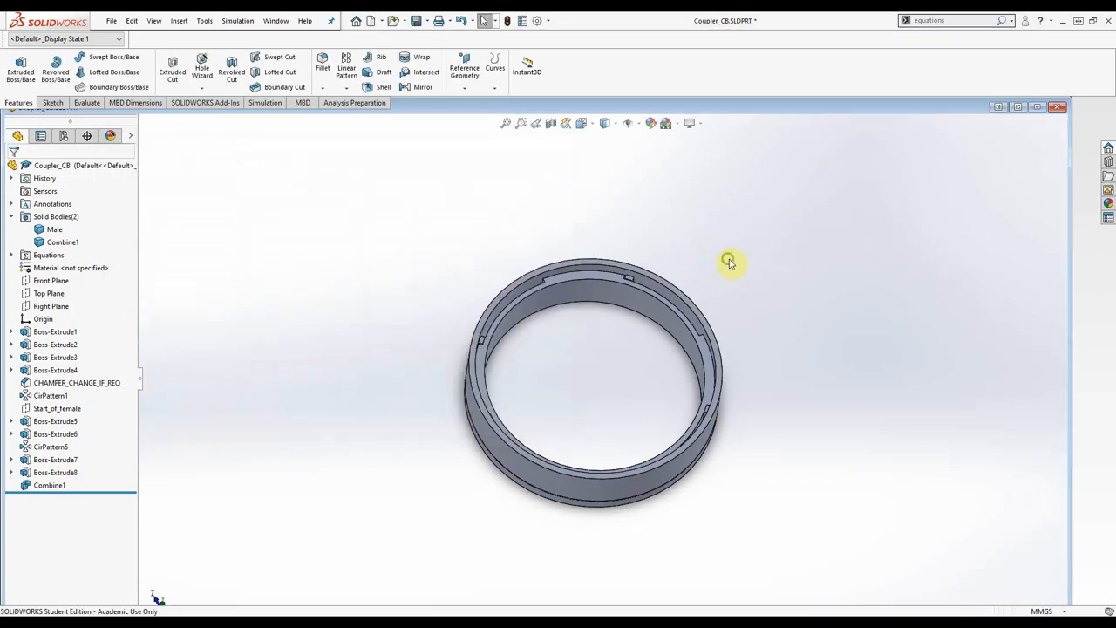
left_click_drag(729, 262, 764, 433)
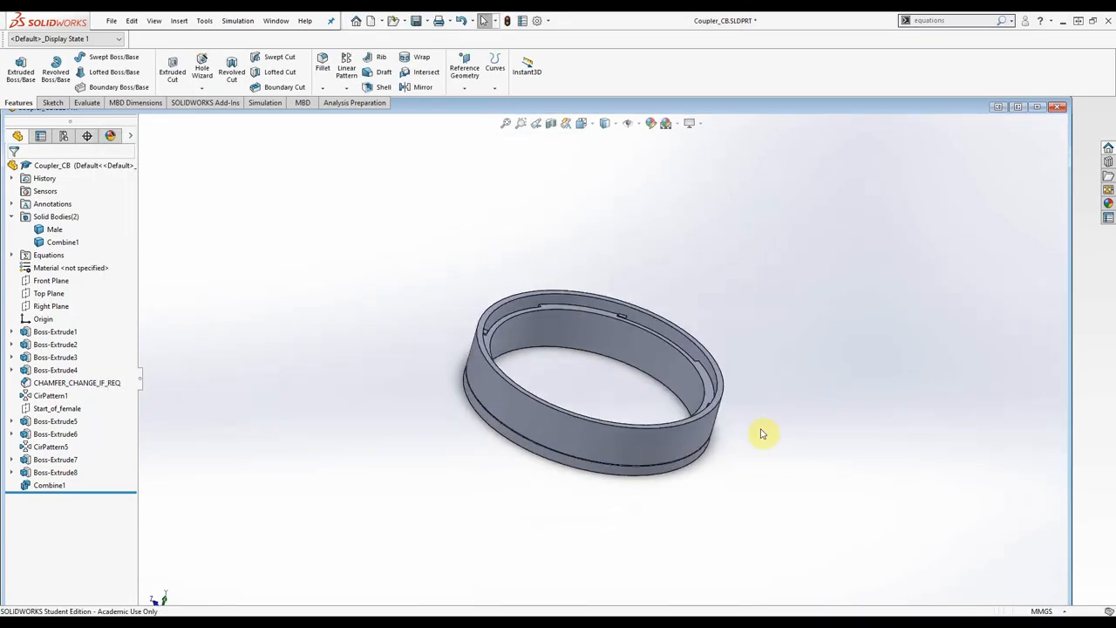
left_click_drag(764, 432, 574, 431)
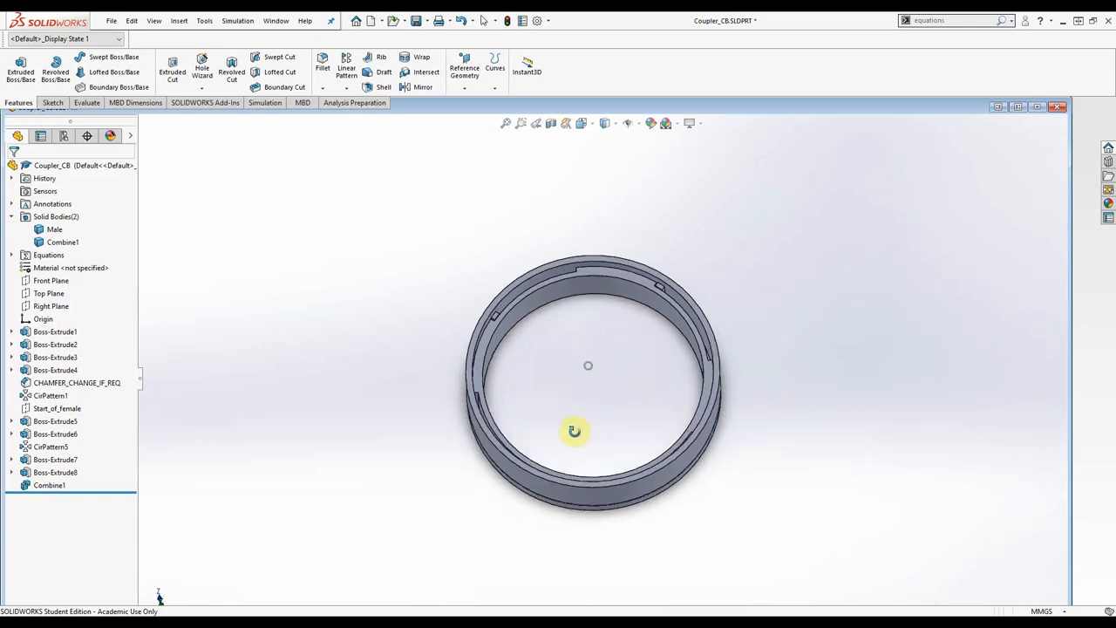
left_click_drag(576, 431, 285, 282)
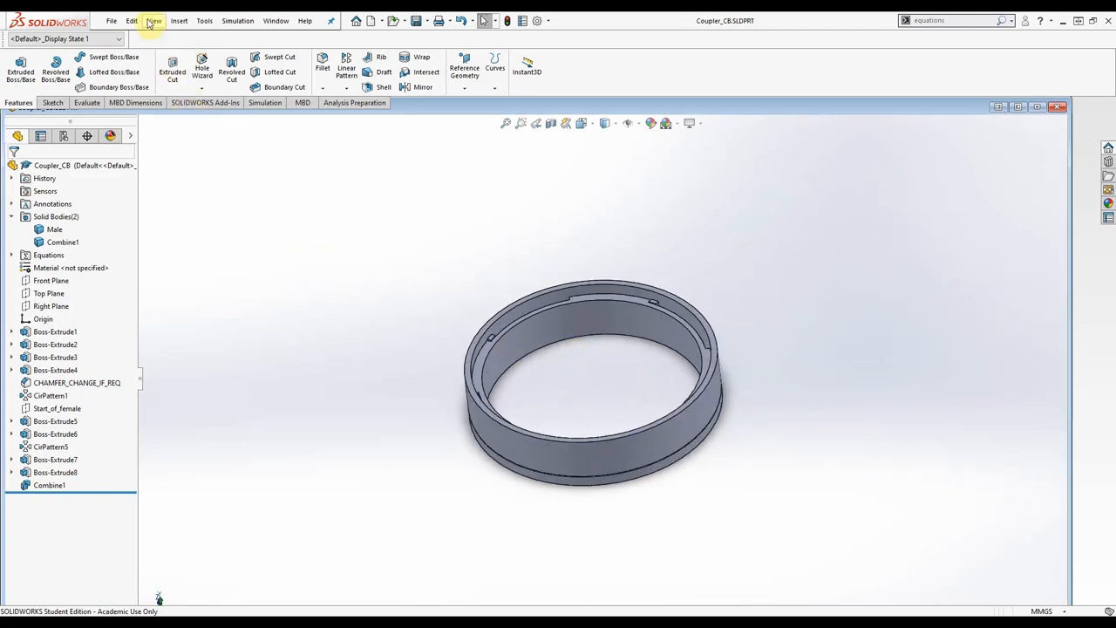
Start the Print3D export with Save To File format set to STL
left_click(111, 21)
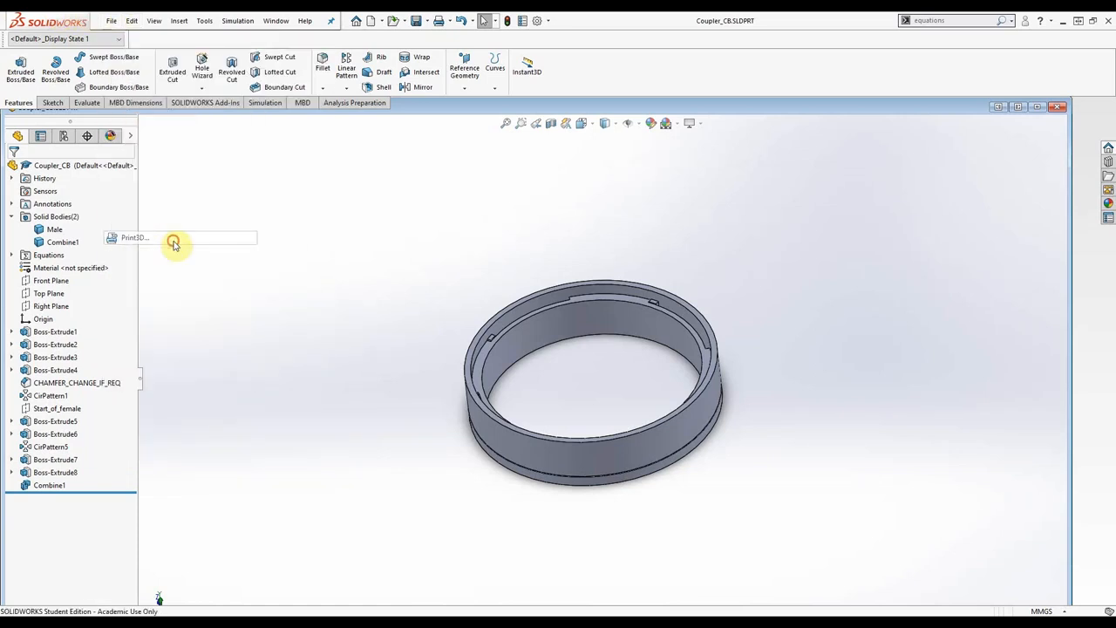
left_click(136, 237)
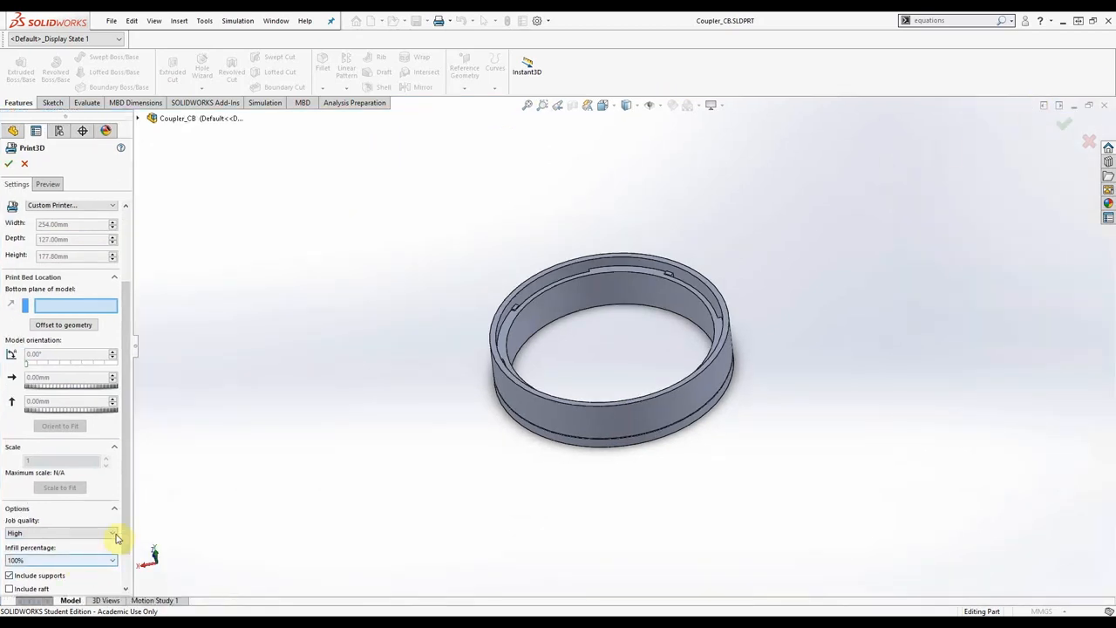
scroll("down", 3)
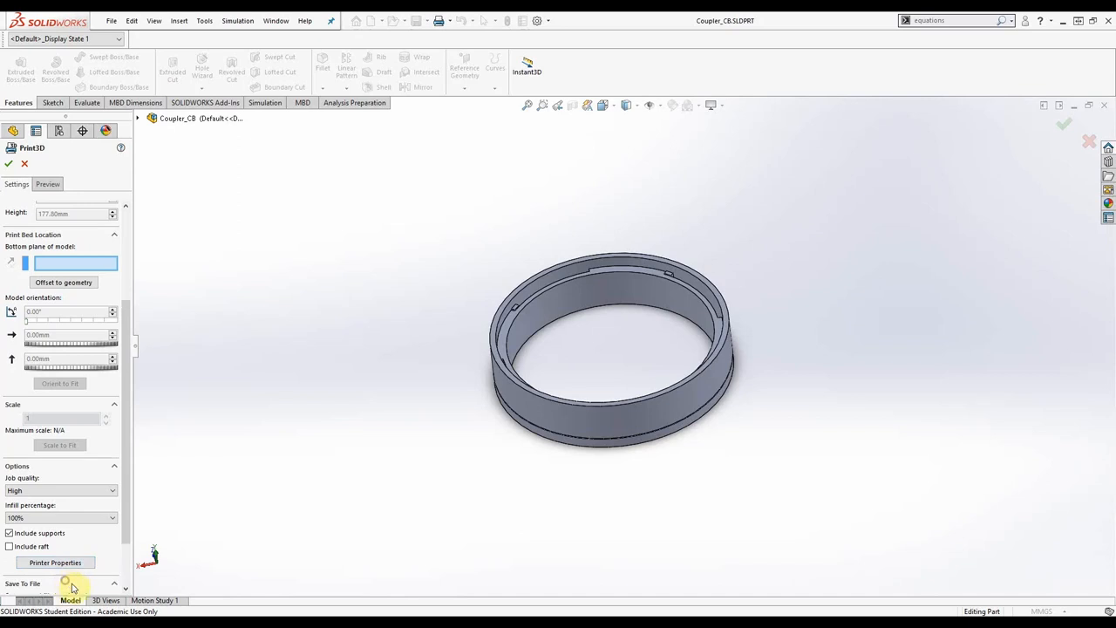
scroll("down", 3)
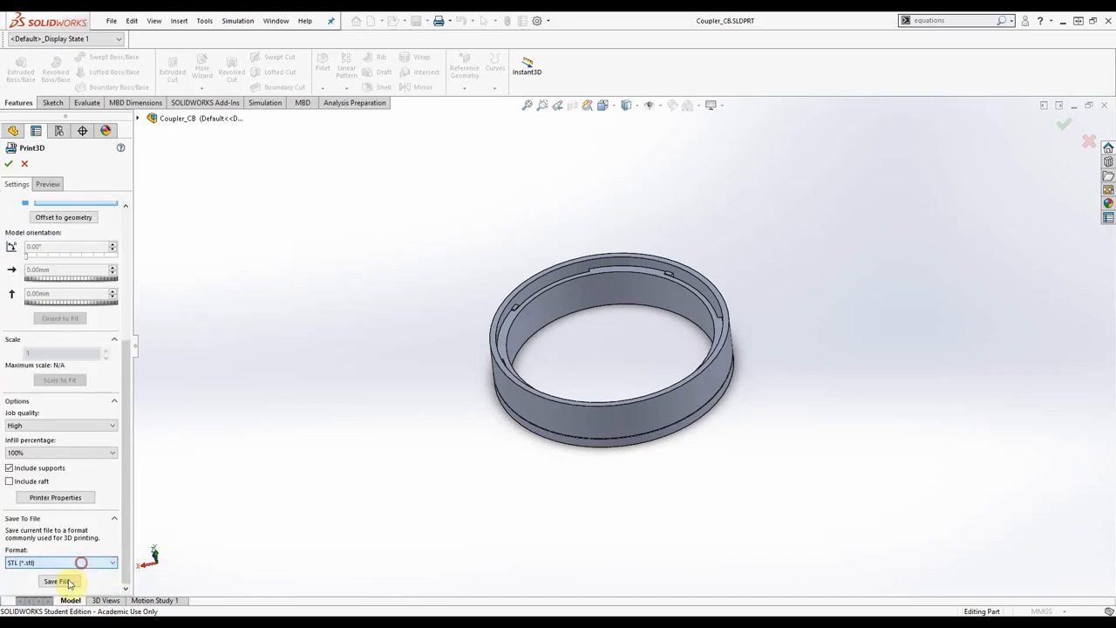
left_click(59, 581)
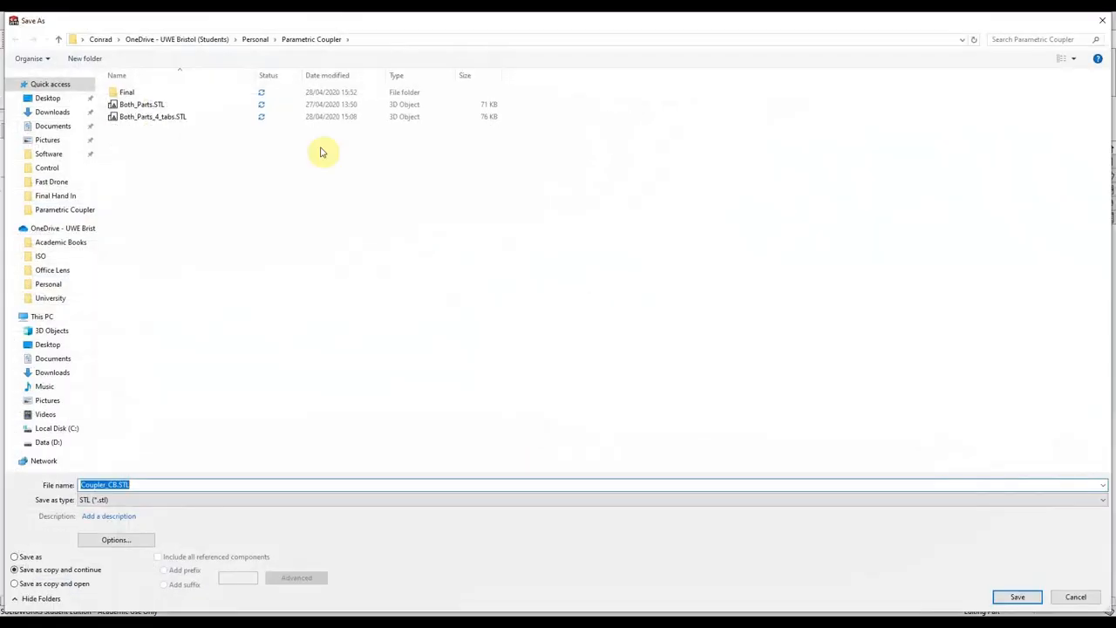
Save as Both_Parts_4_tabs.STL, replacing the existing file
left_click(154, 116)
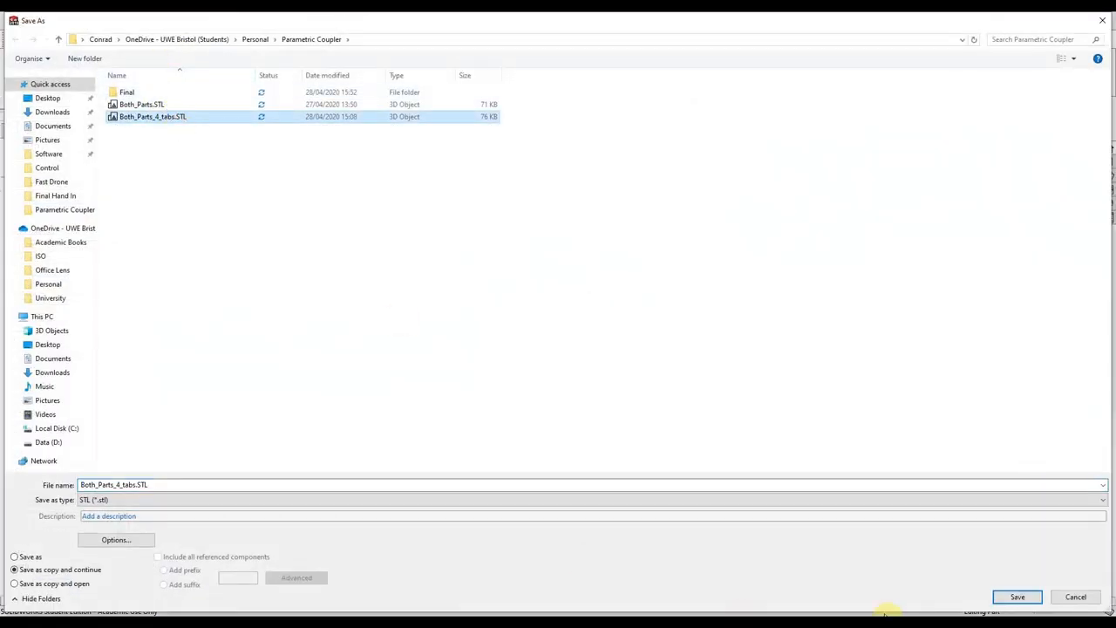
left_click(1017, 597)
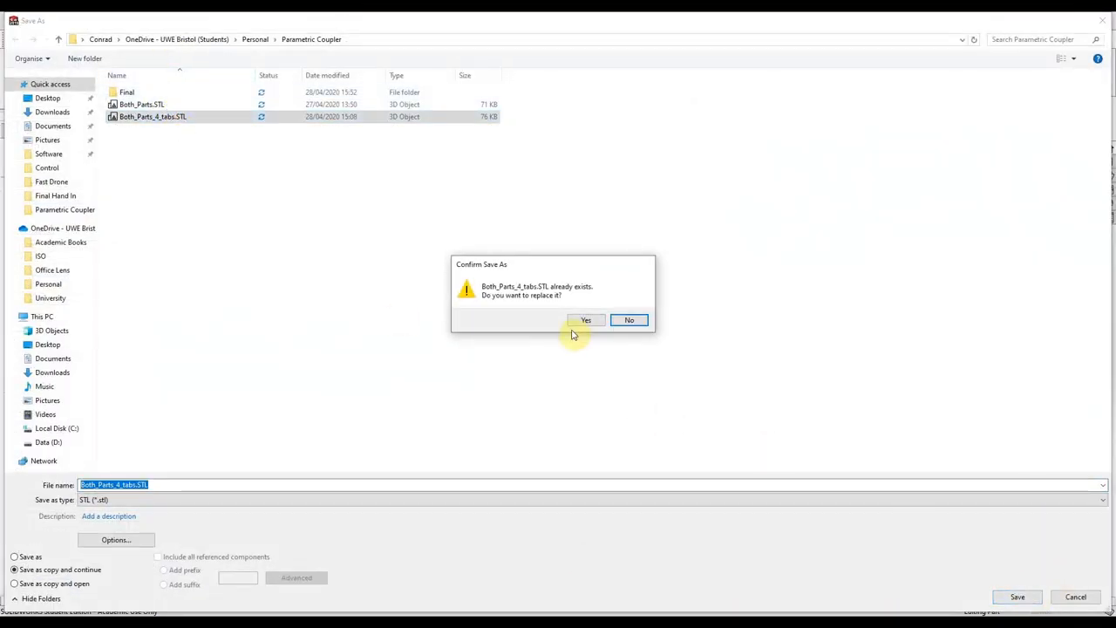
left_click(587, 321)
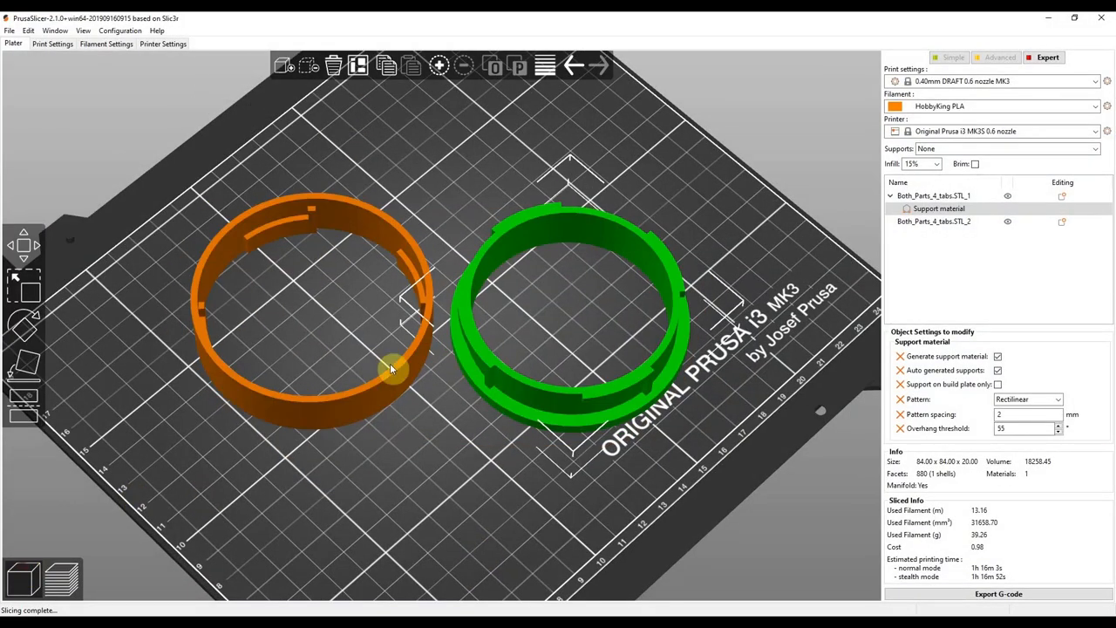
Delete all old objects, load the new coupler STL and split it into two ring objects
left_click(334, 67)
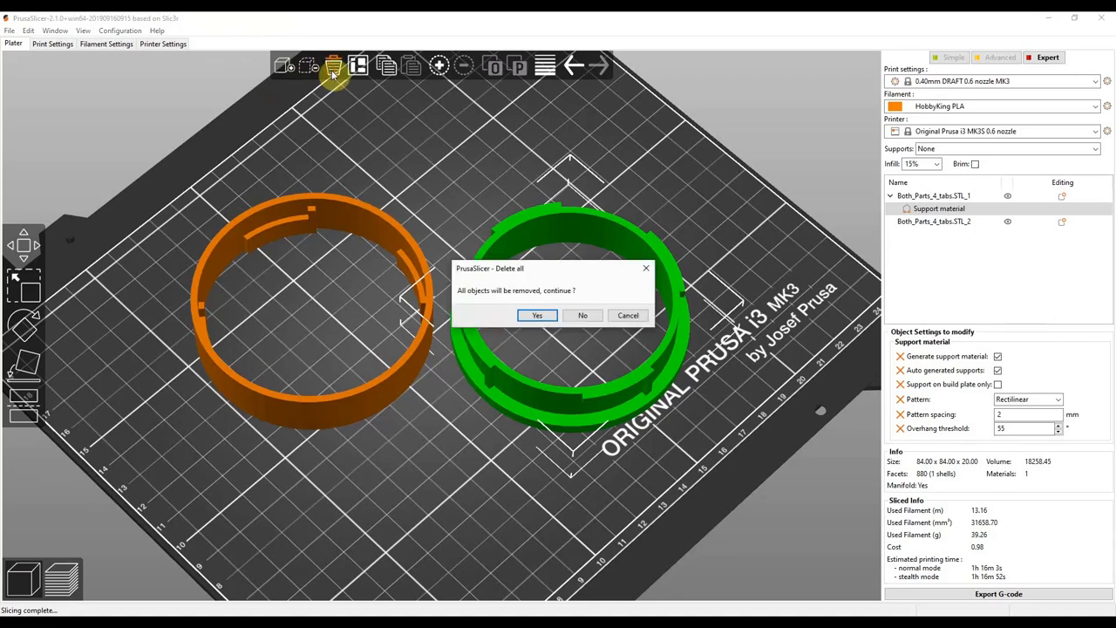
left_click(537, 314)
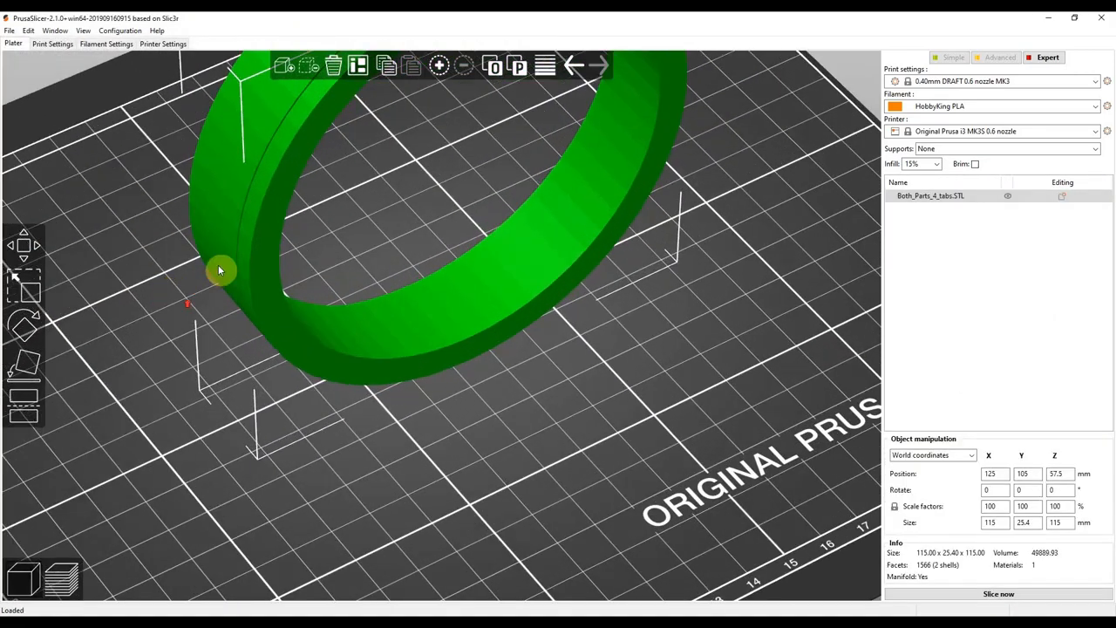
right_click(220, 271)
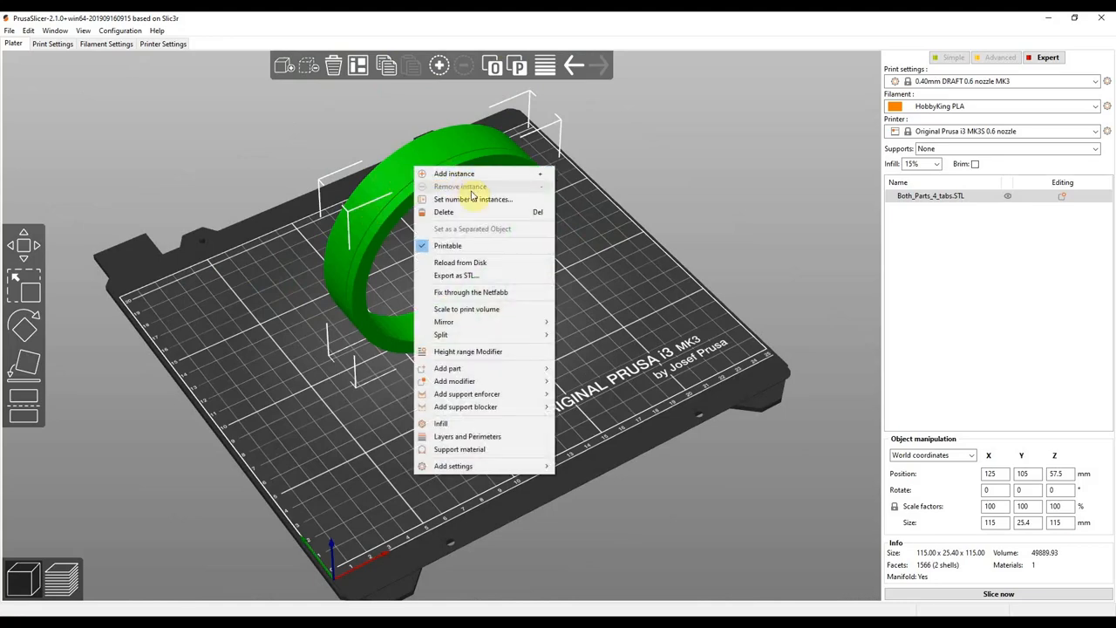
mouse_move(440, 335)
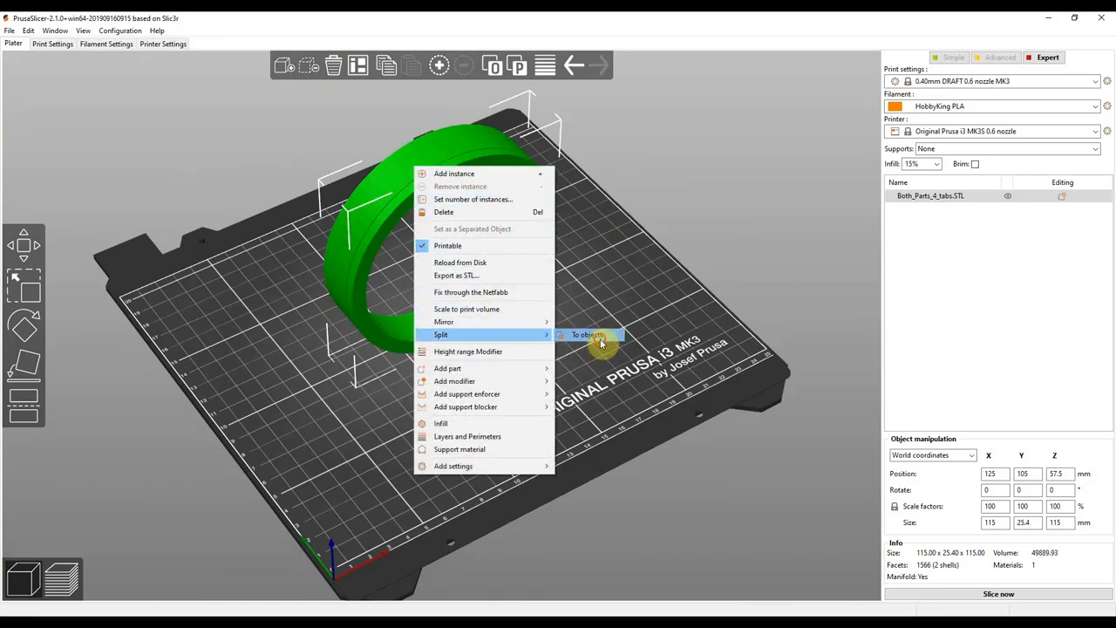
left_click(586, 335)
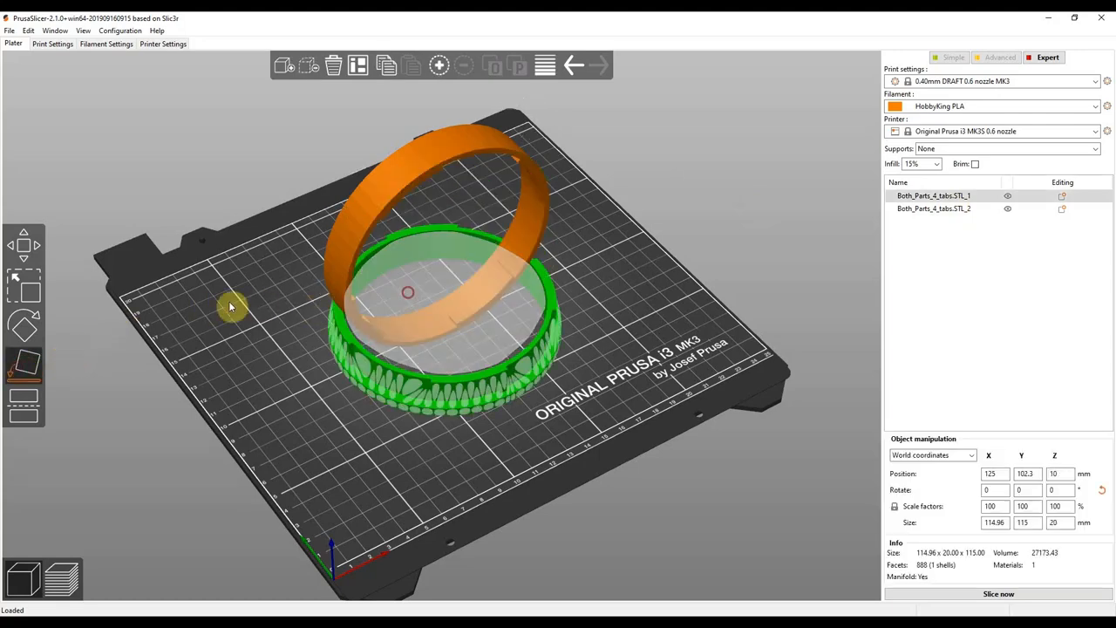
left_click(333, 66)
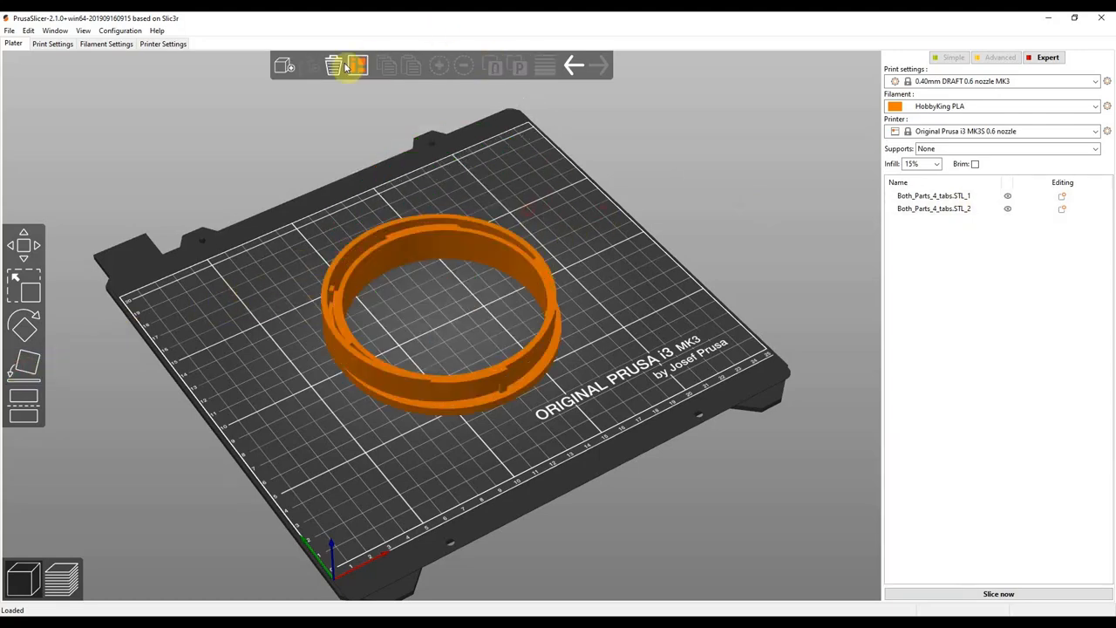
Arrange the two rings apart, enable support material on the first ring and slice the plate
left_click(360, 66)
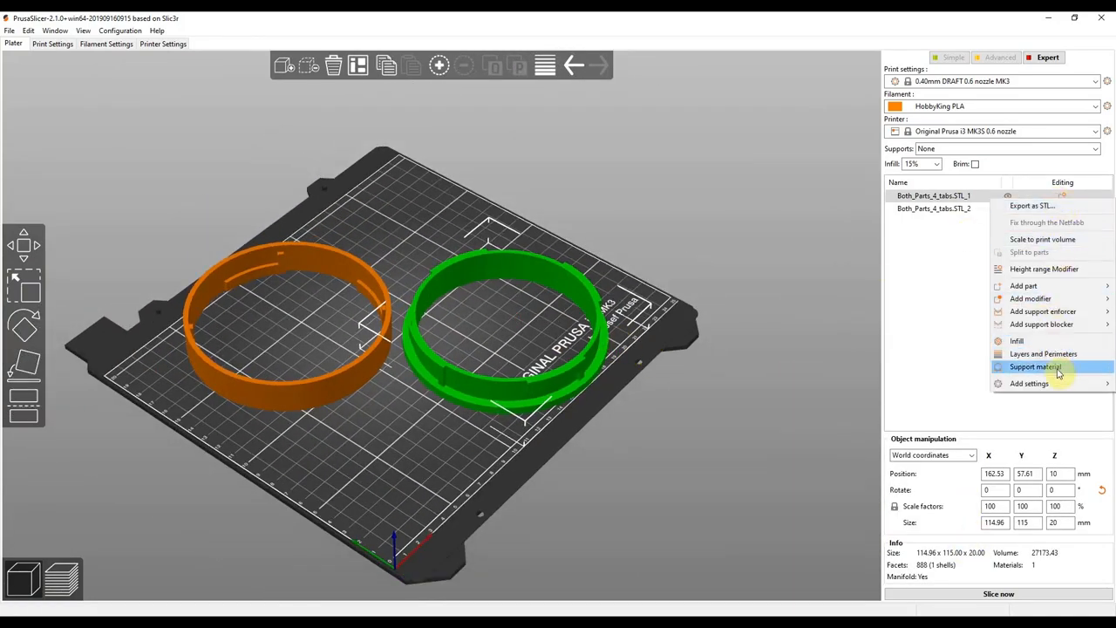
left_click(1036, 367)
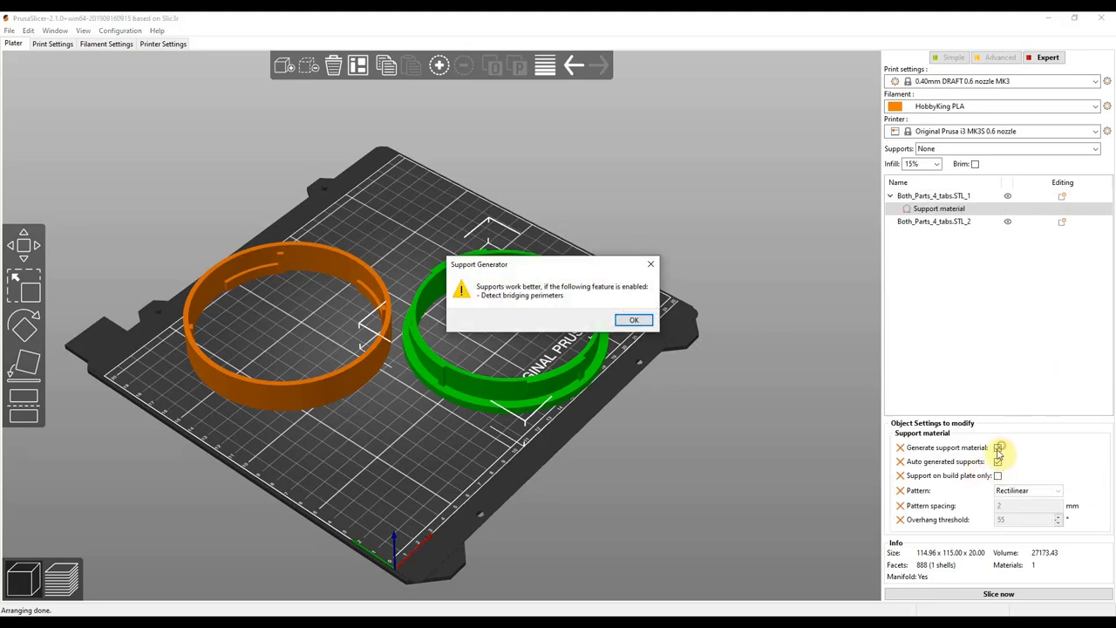
left_click(635, 319)
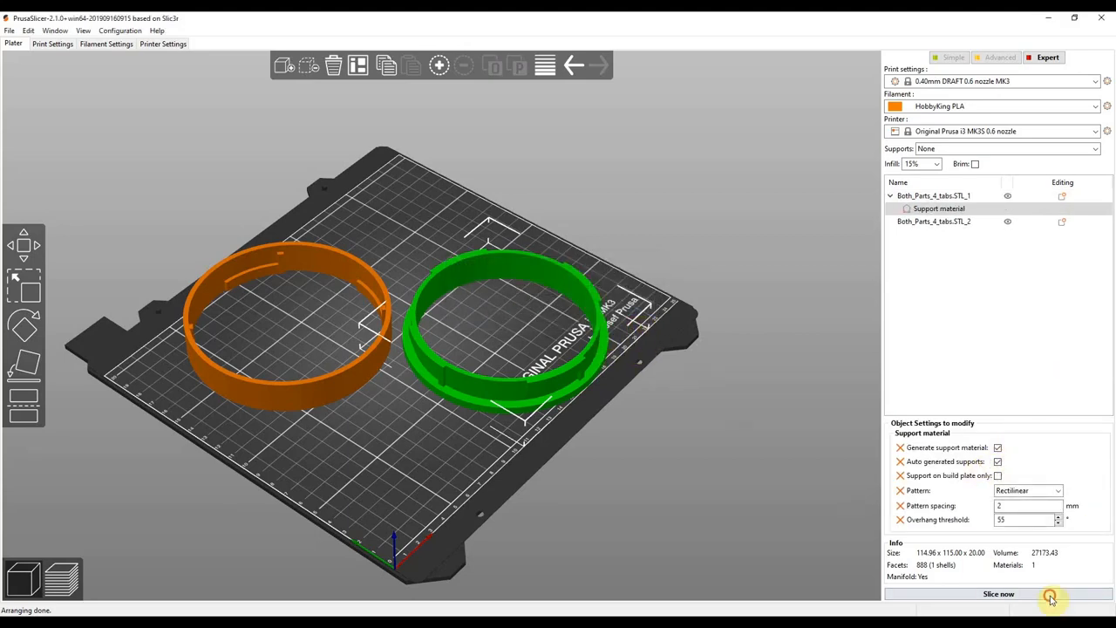
left_click(997, 593)
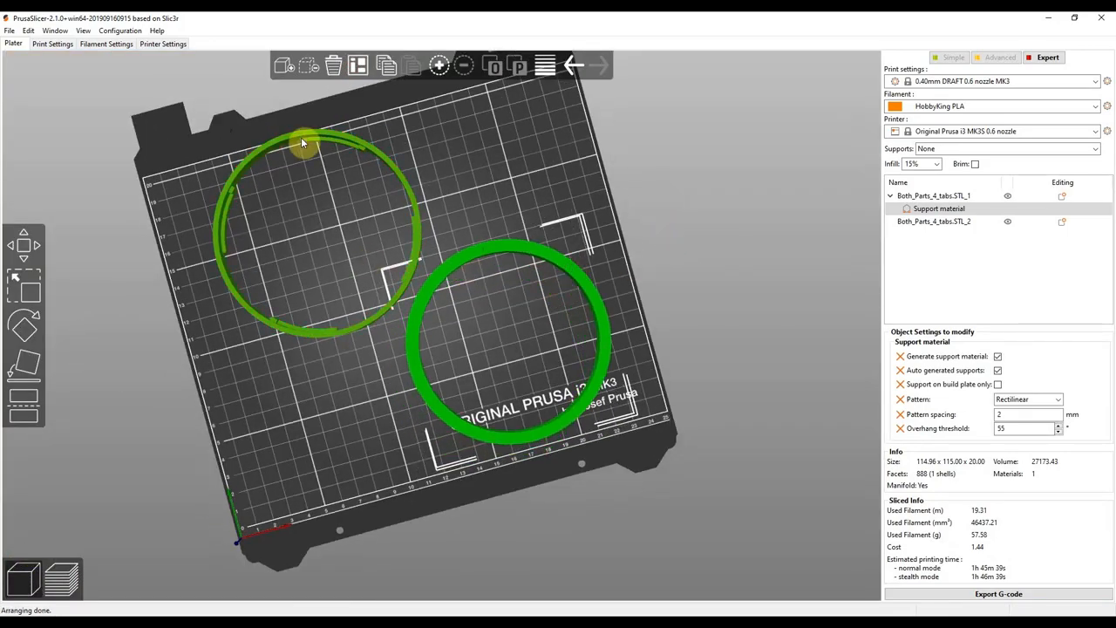
left_click(934, 220)
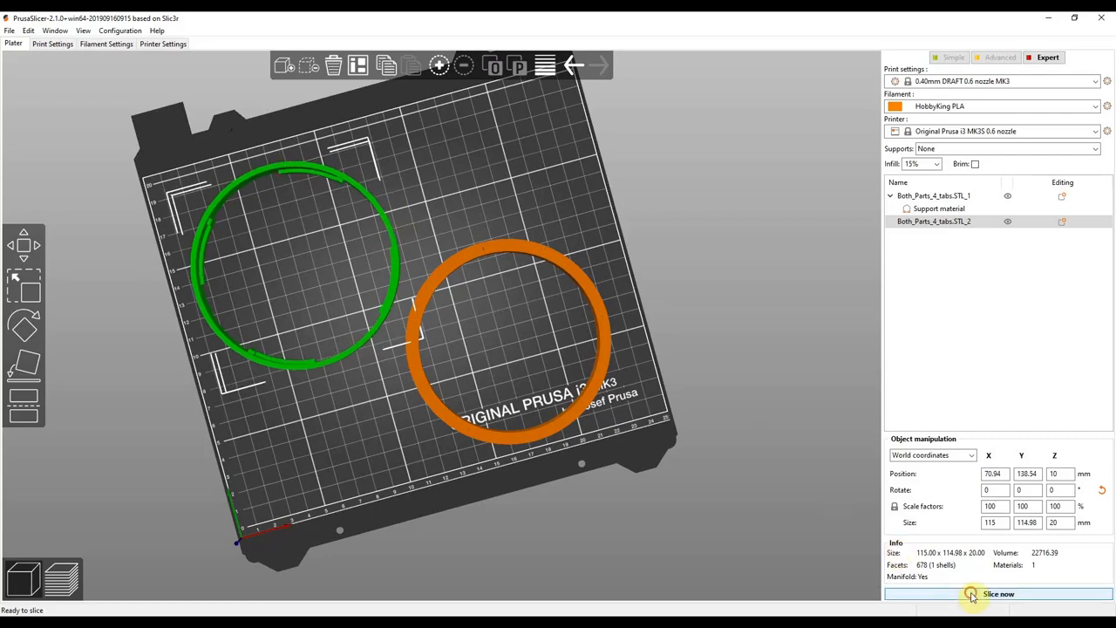
Slice and orbit the preview to inspect the generated supports under the ring
left_click(998, 593)
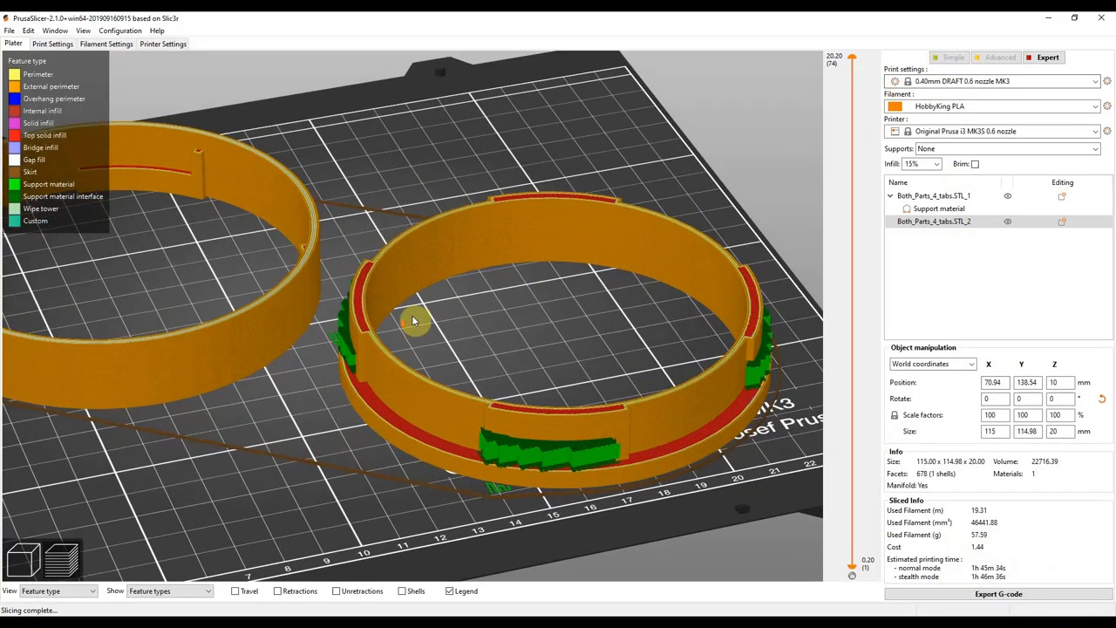
left_click_drag(415, 321, 513, 314)
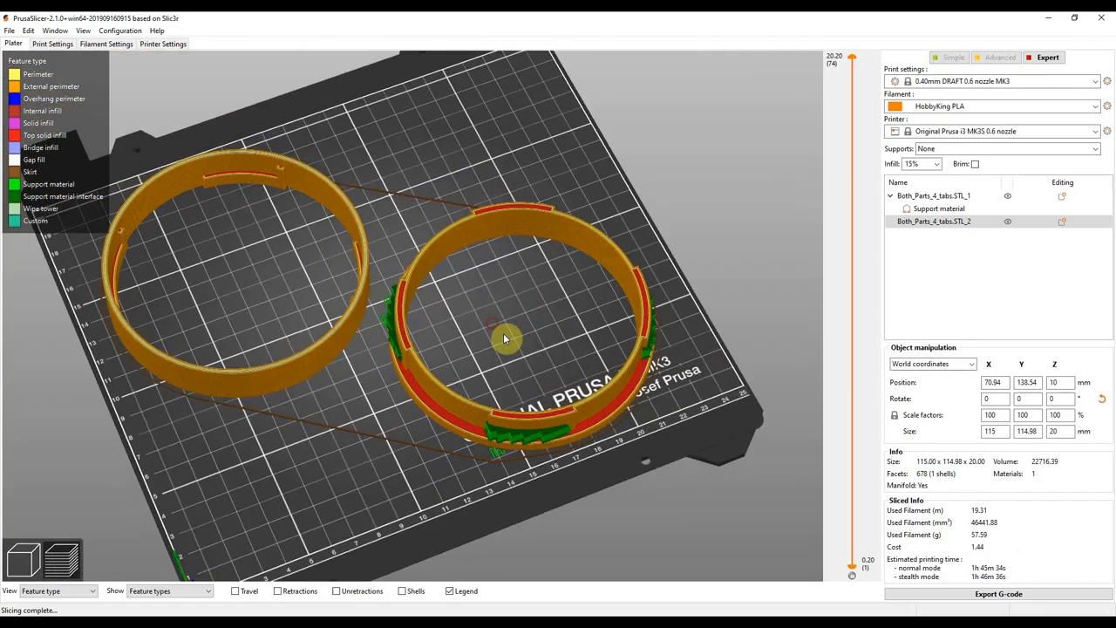
left_click_drag(504, 339, 499, 265)
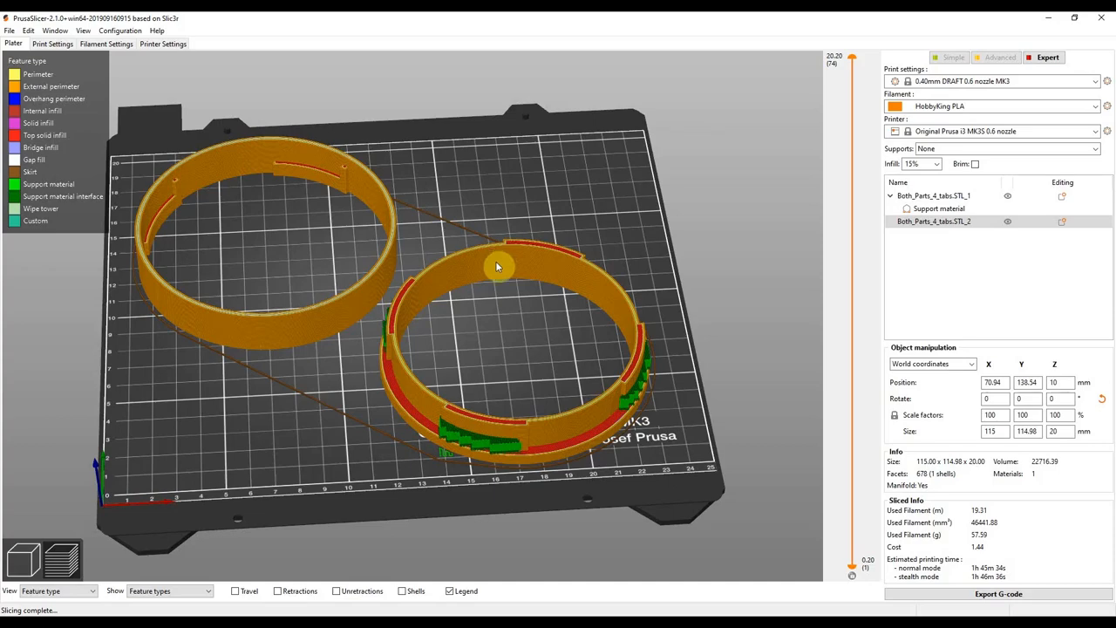
left_click_drag(499, 265, 499, 335)
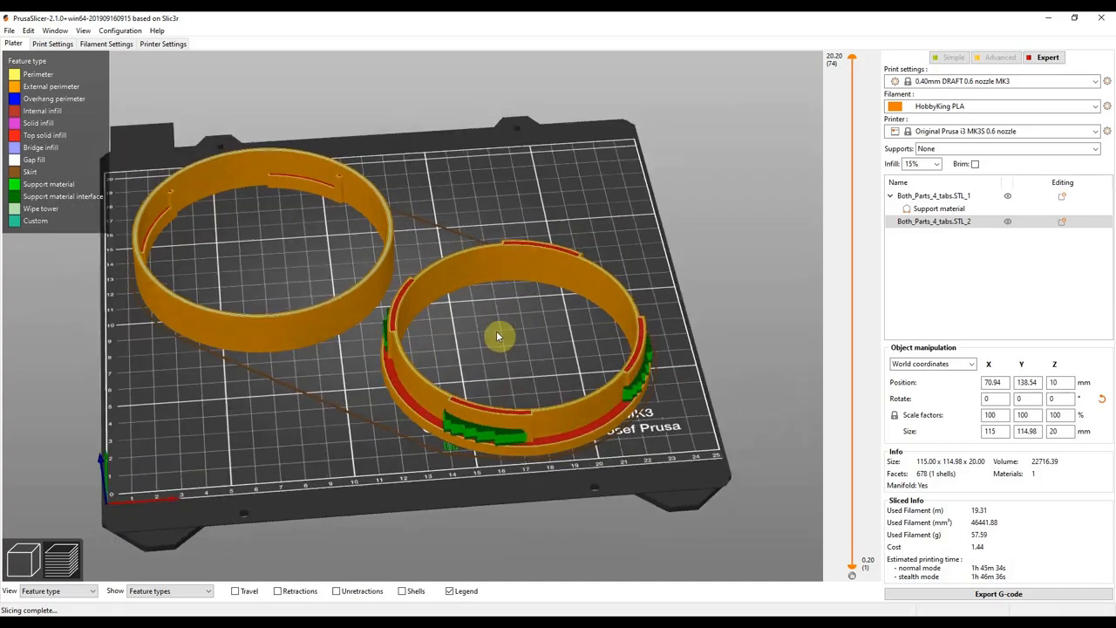